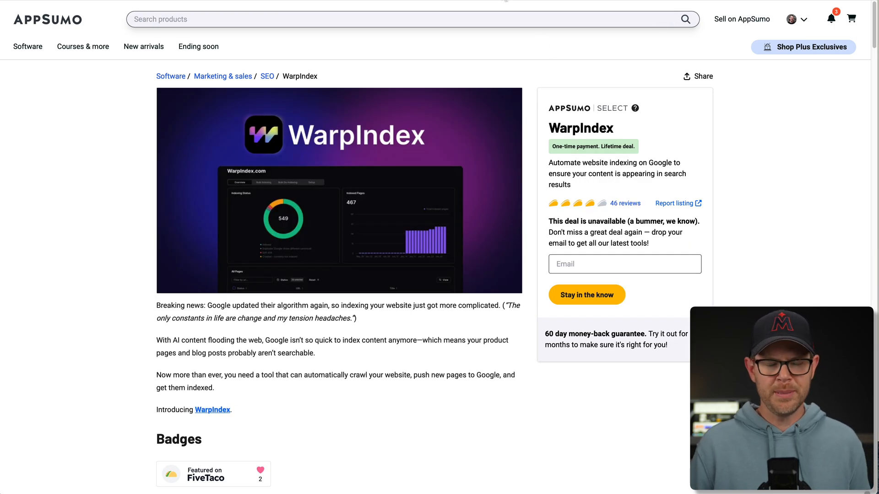
{"action": "mouse_move", "coordinate": [744, 175]}
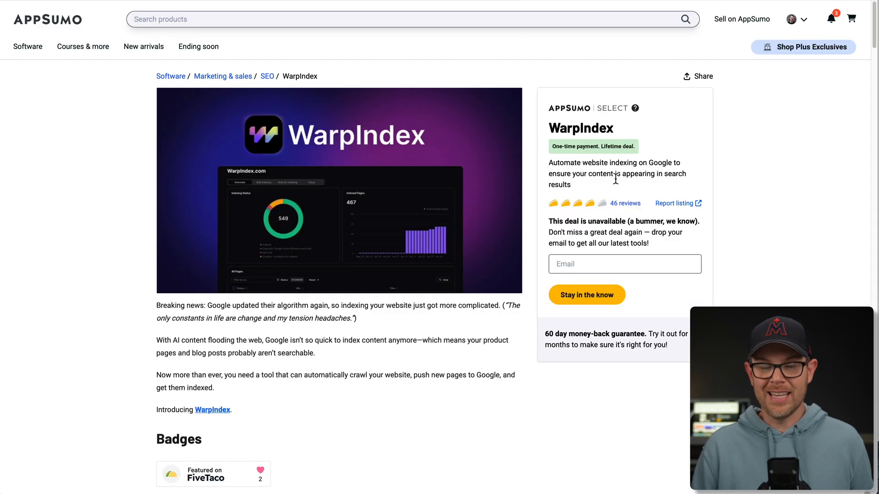
{"action": "mouse_move", "coordinate": [671, 218]}
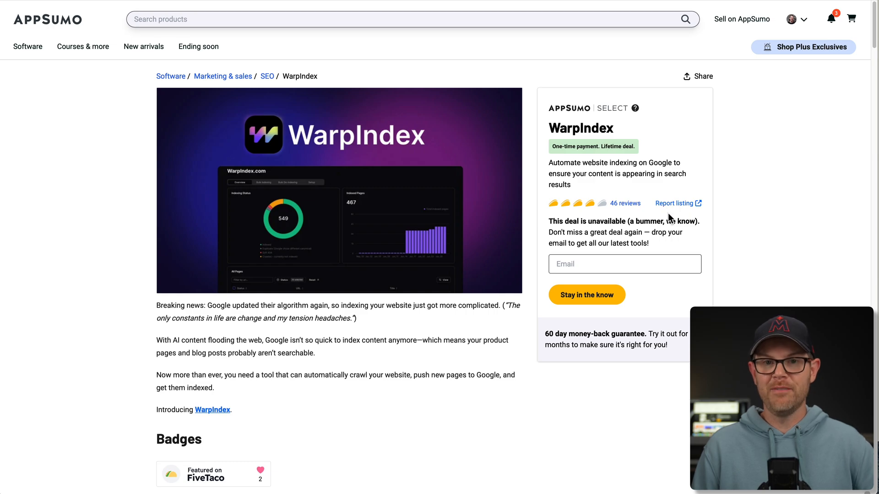
{"action": "mouse_move", "coordinate": [675, 203]}
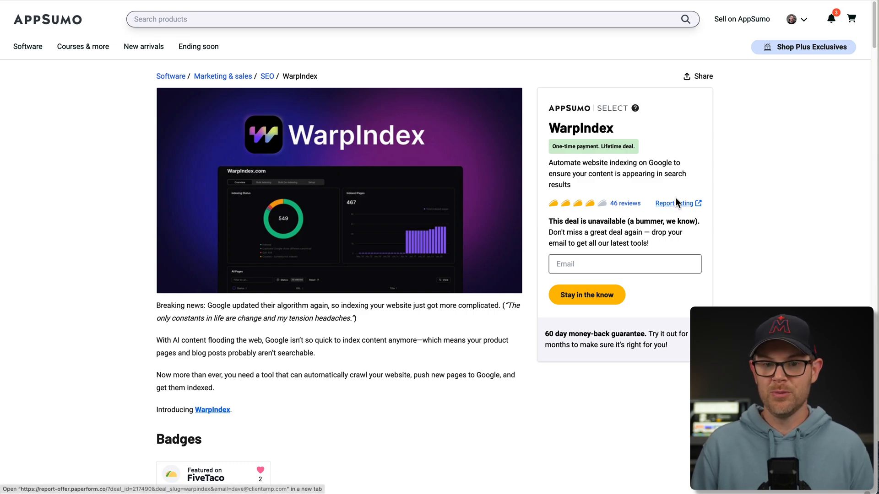
{"action": "mouse_move", "coordinate": [443, 38]}
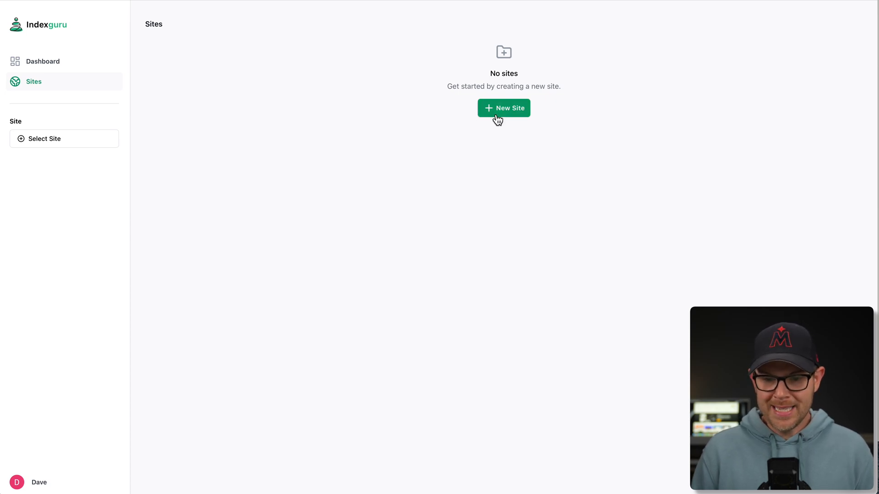
Add nimblesound.com from the Search Console site list as a new Indexguru site.
{"action": "left_click", "coordinate": [502, 107]}
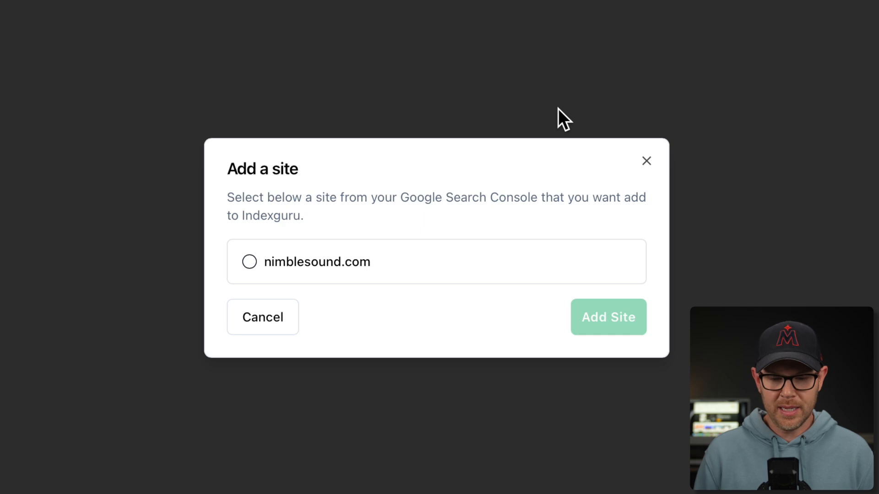
{"action": "mouse_move", "coordinate": [407, 283]}
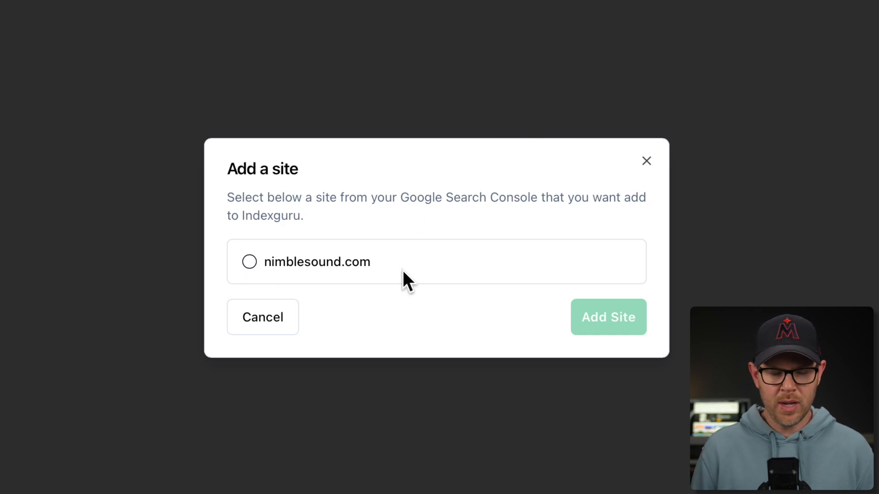
{"action": "left_click", "coordinate": [249, 261]}
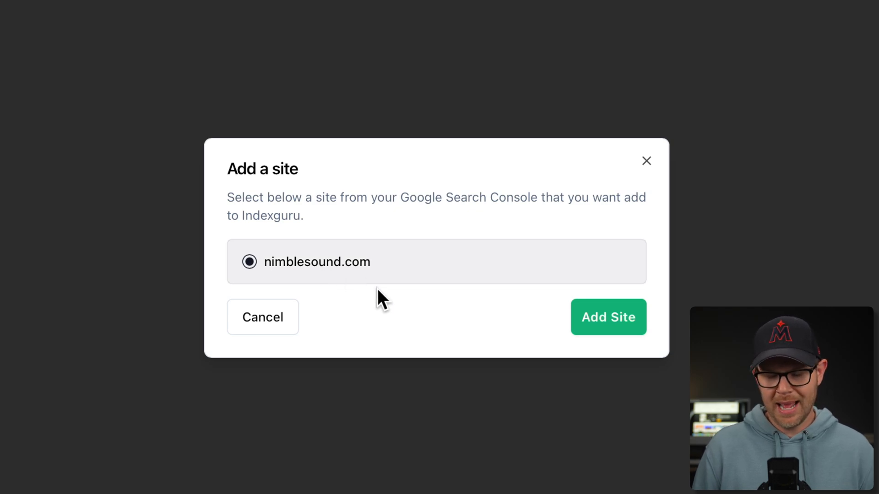
{"action": "mouse_move", "coordinate": [283, 244]}
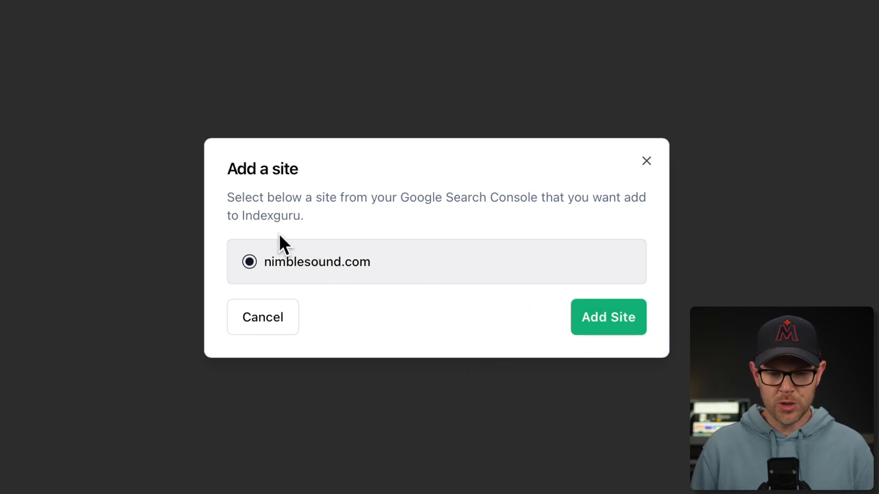
{"action": "mouse_move", "coordinate": [334, 224]}
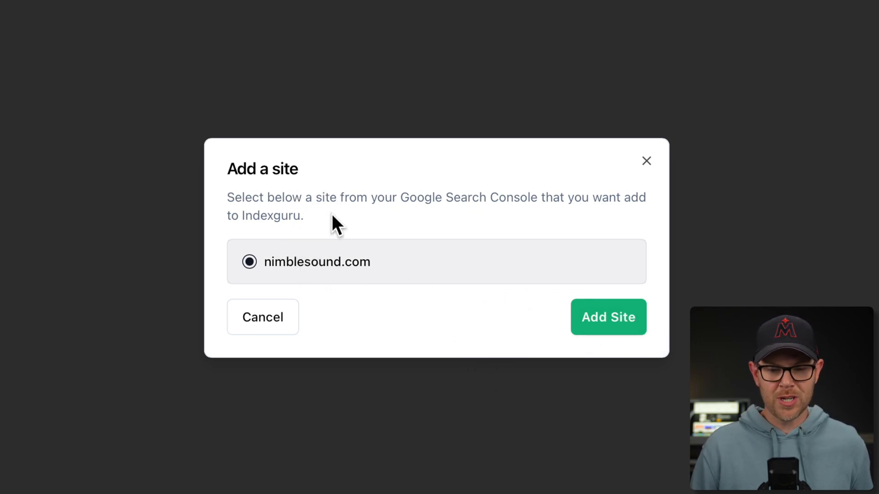
{"action": "mouse_move", "coordinate": [468, 388]}
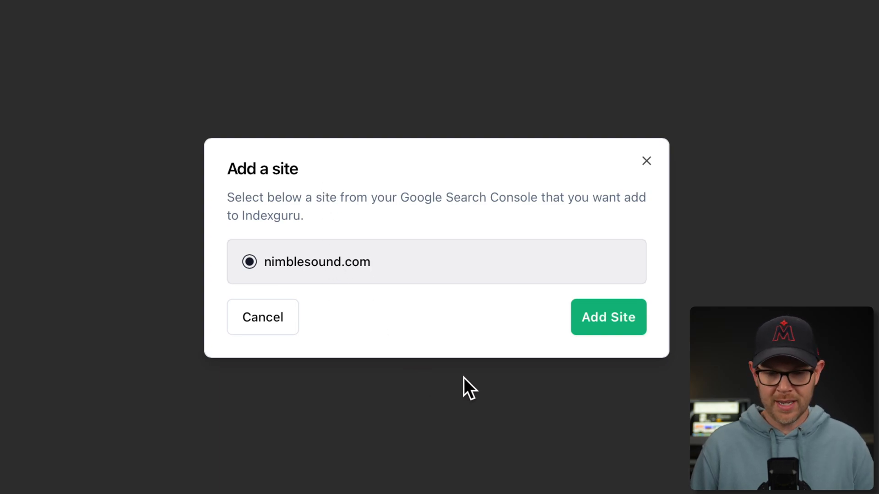
{"action": "left_click", "coordinate": [608, 316]}
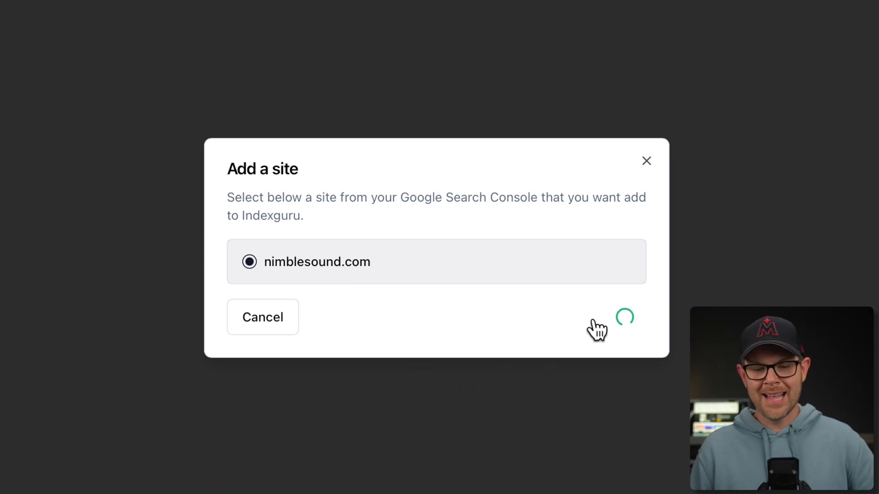
{"action": "left_click", "coordinate": [624, 316]}
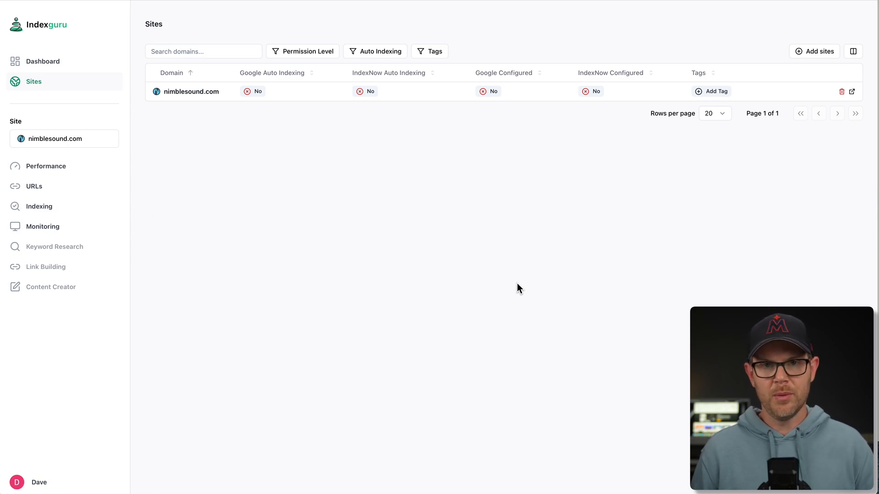
{"action": "mouse_move", "coordinate": [163, 104]}
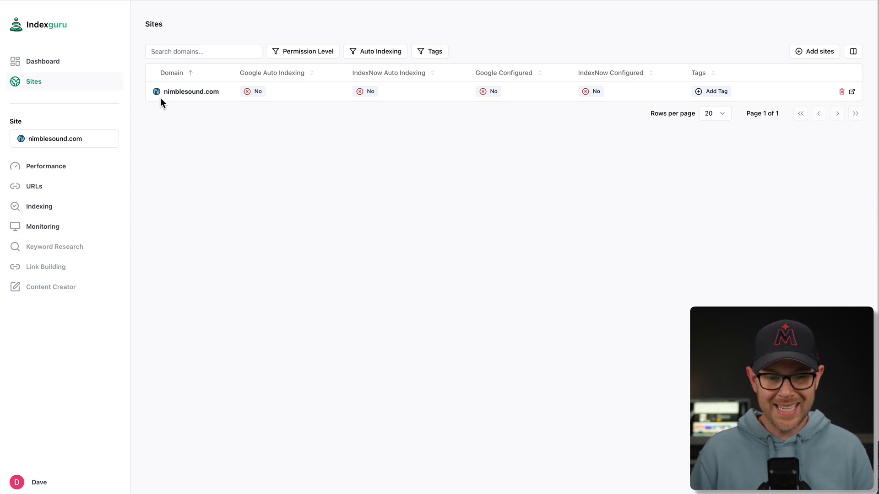
{"action": "mouse_move", "coordinate": [33, 82]}
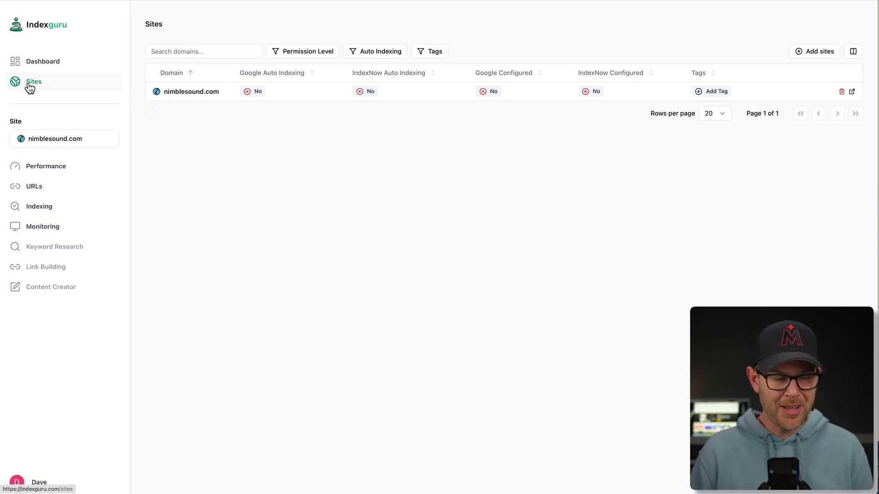
{"action": "mouse_move", "coordinate": [277, 122]}
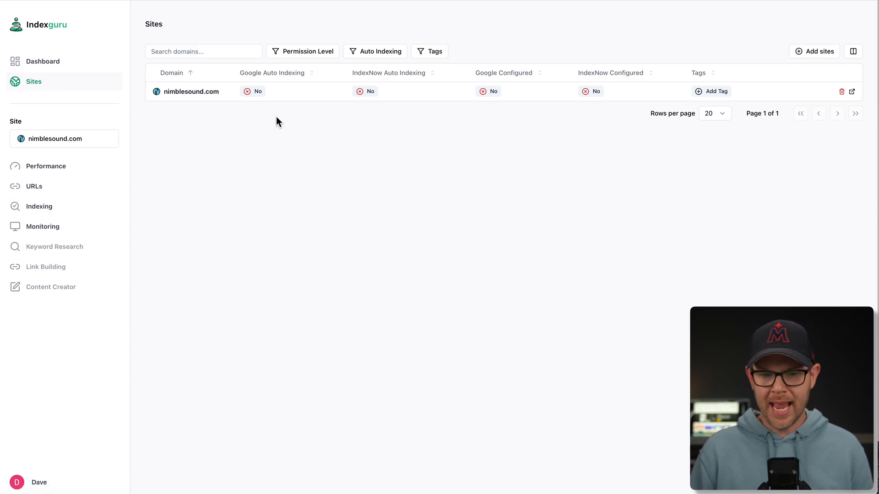
{"action": "mouse_move", "coordinate": [422, 131]}
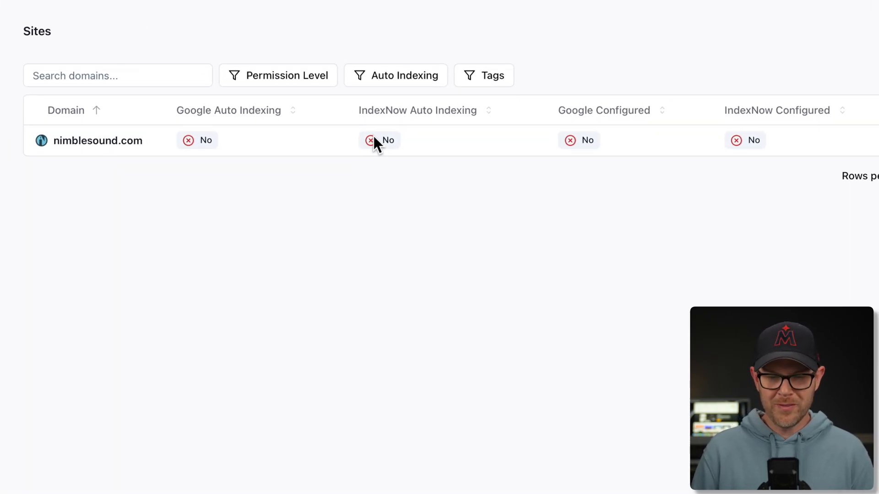
{"action": "mouse_move", "coordinate": [423, 171]}
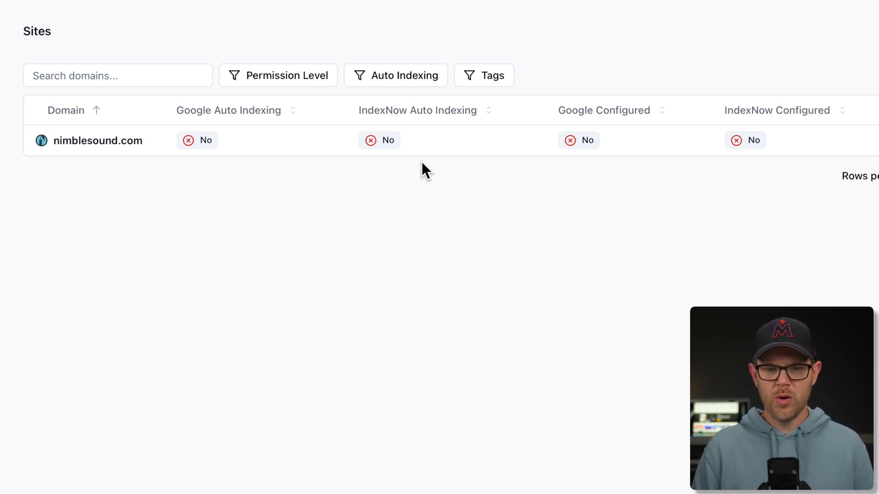
{"action": "mouse_move", "coordinate": [224, 165]}
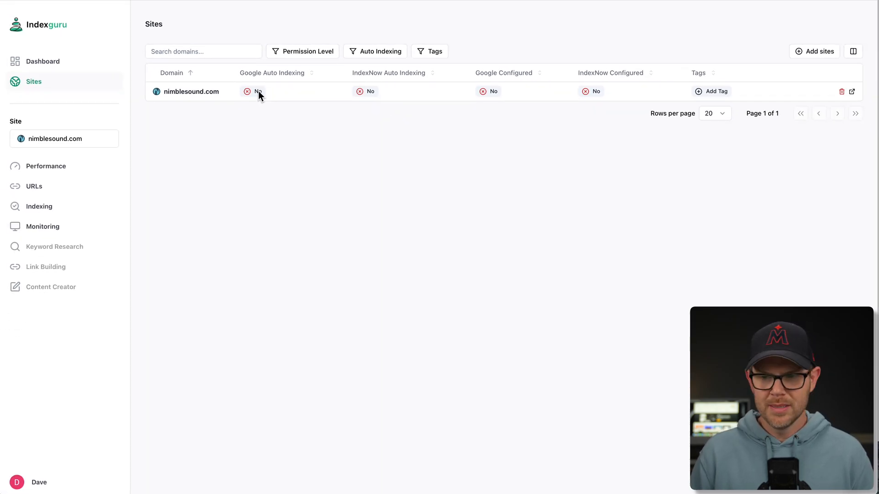
{"action": "mouse_move", "coordinate": [190, 94]}
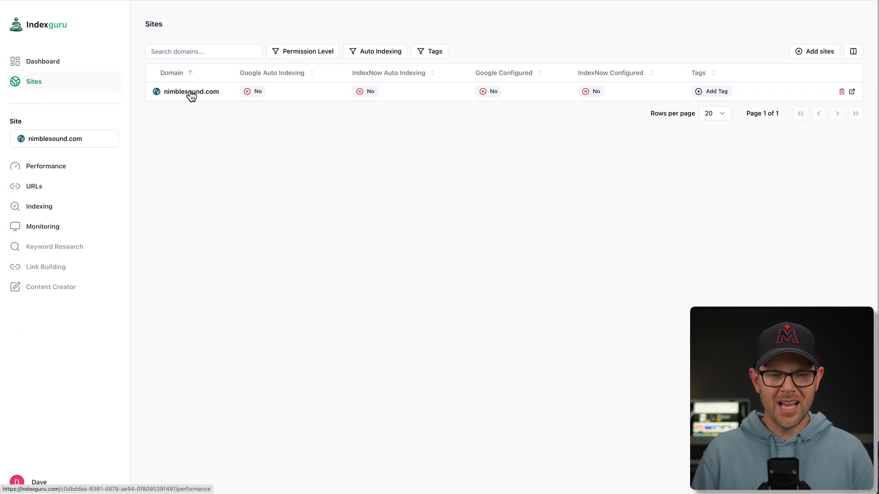
{"action": "left_click", "coordinate": [190, 91]}
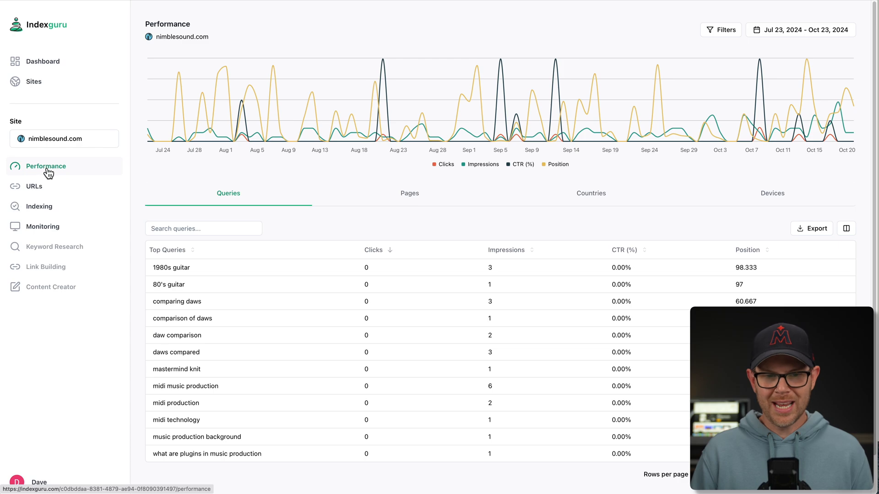
{"action": "mouse_move", "coordinate": [729, 165]}
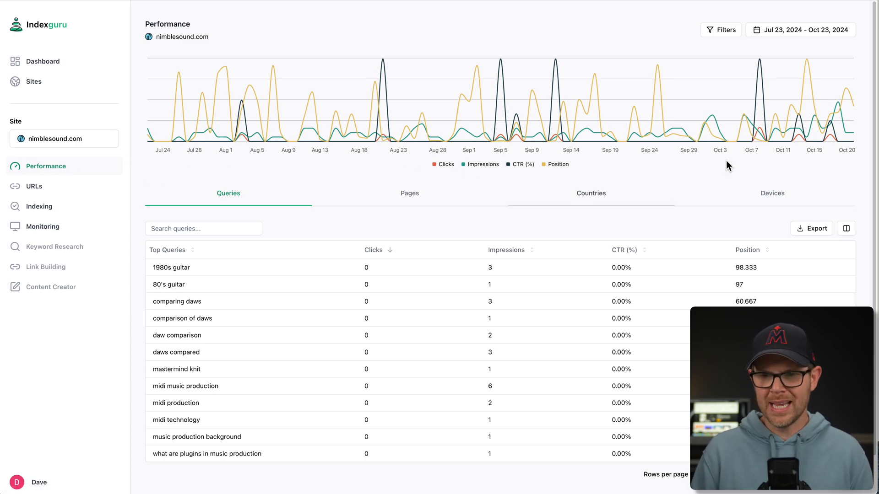
{"action": "left_click", "coordinate": [800, 30]}
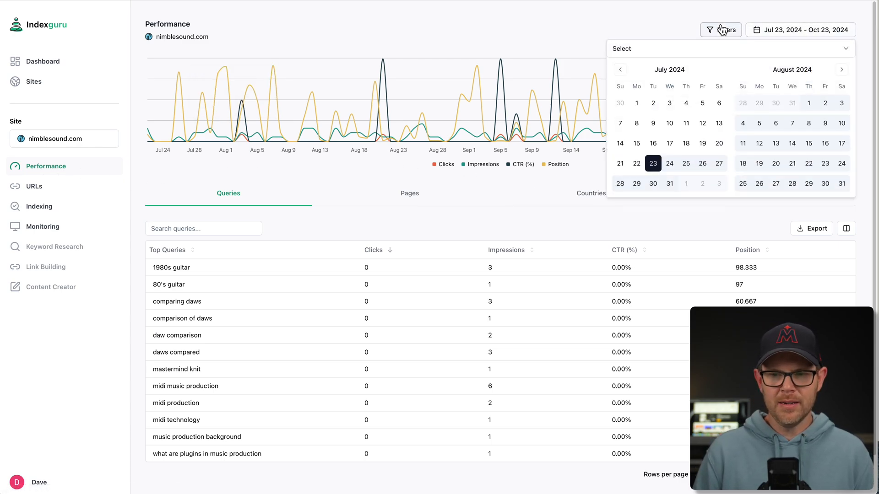
{"action": "left_click", "coordinate": [721, 29]}
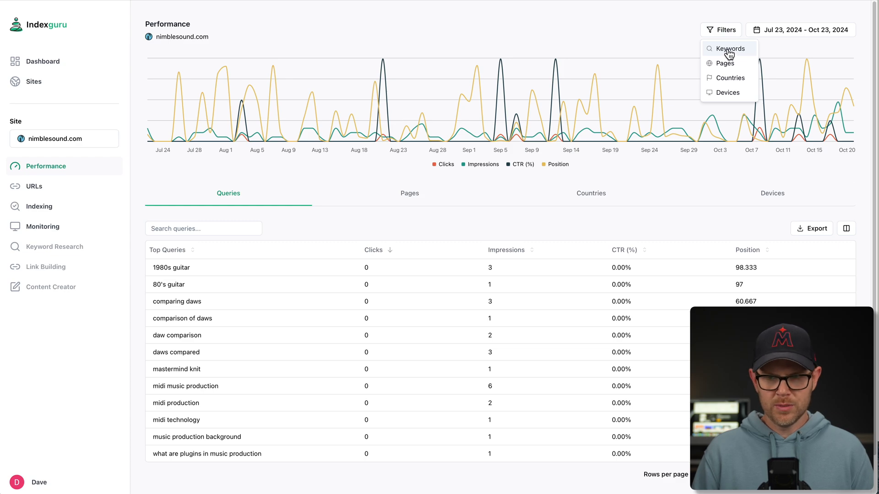
{"action": "mouse_move", "coordinate": [732, 80]}
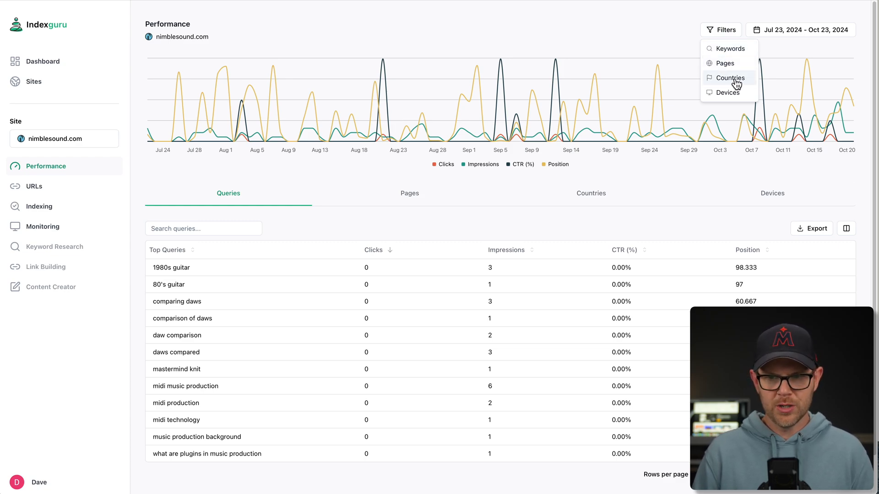
{"action": "mouse_move", "coordinate": [409, 193]}
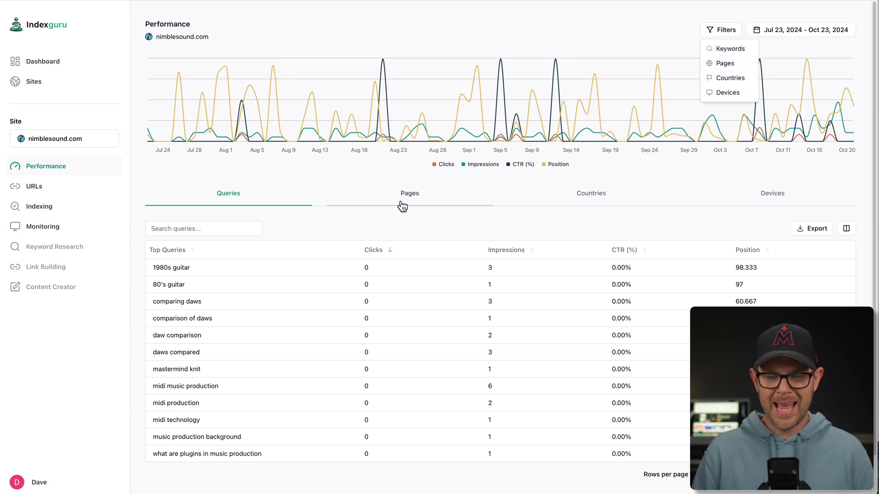
{"action": "left_click", "coordinate": [410, 192]}
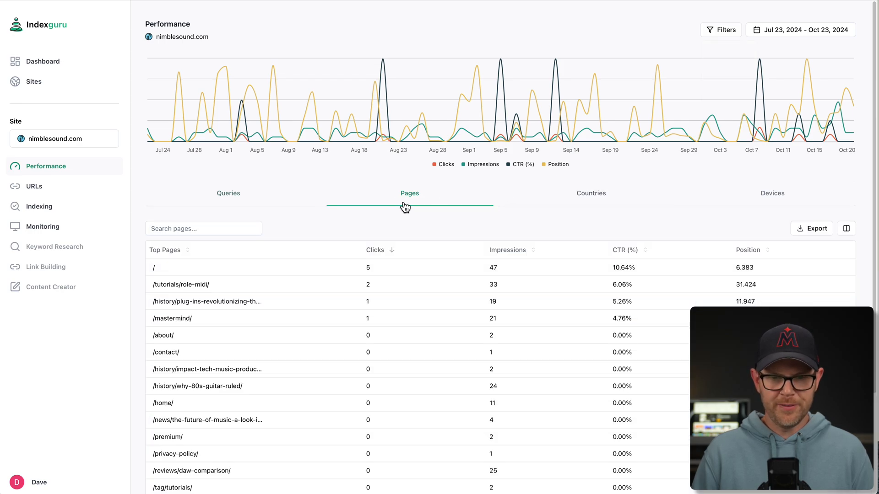
{"action": "left_click", "coordinate": [591, 192]}
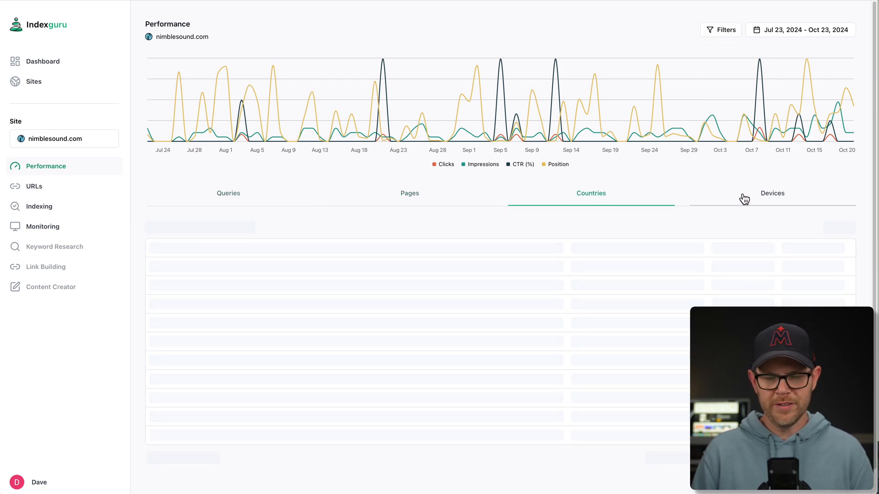
{"action": "left_click", "coordinate": [771, 193]}
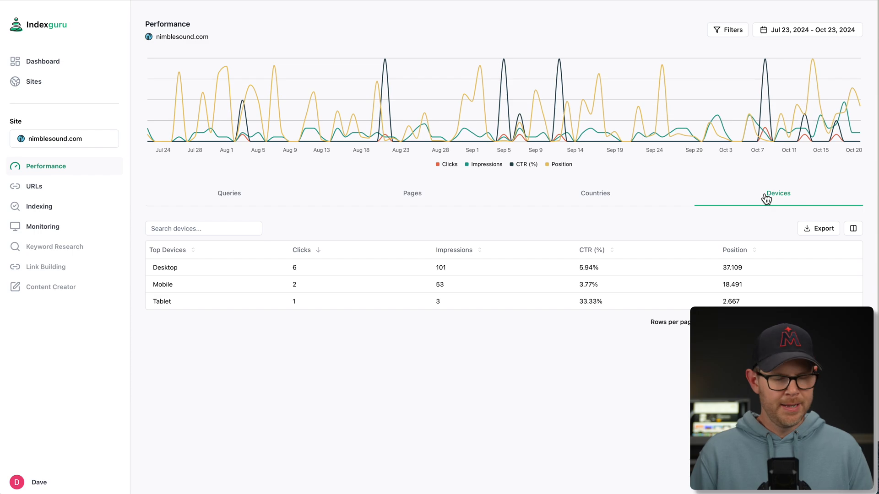
{"action": "left_click", "coordinate": [228, 192]}
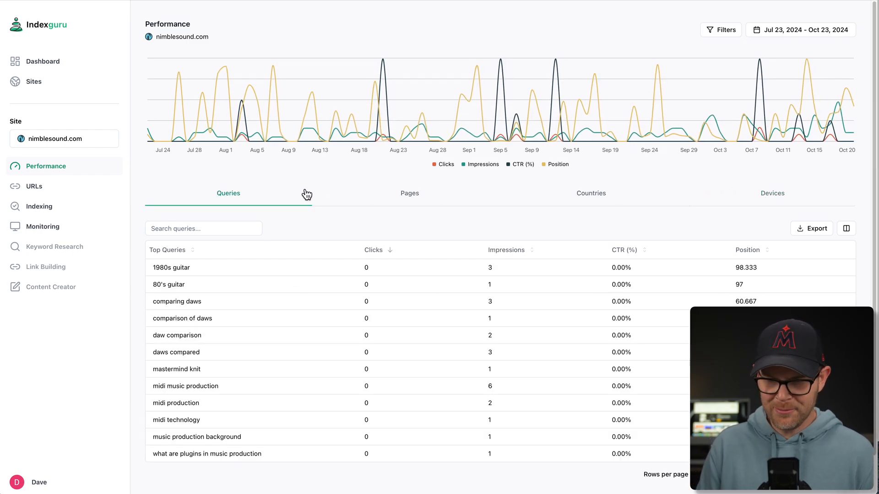
{"action": "mouse_move", "coordinate": [516, 235]}
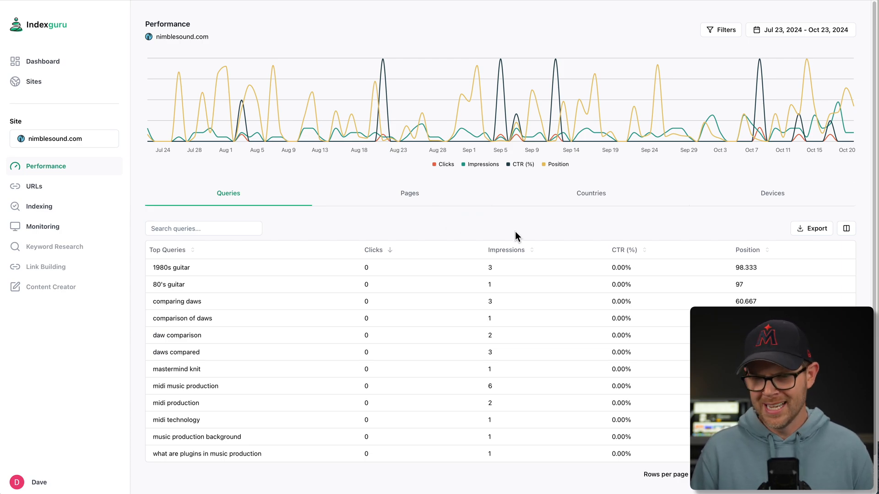
{"action": "mouse_move", "coordinate": [580, 226]}
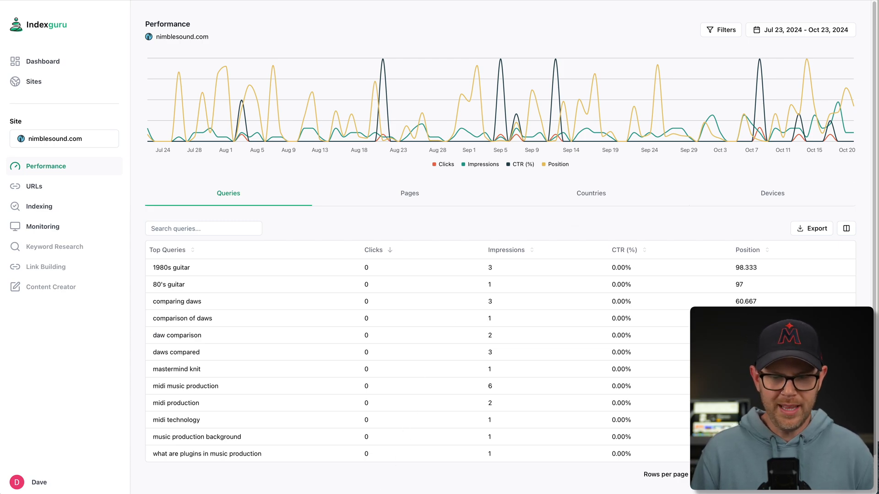
{"action": "mouse_move", "coordinate": [366, 246]}
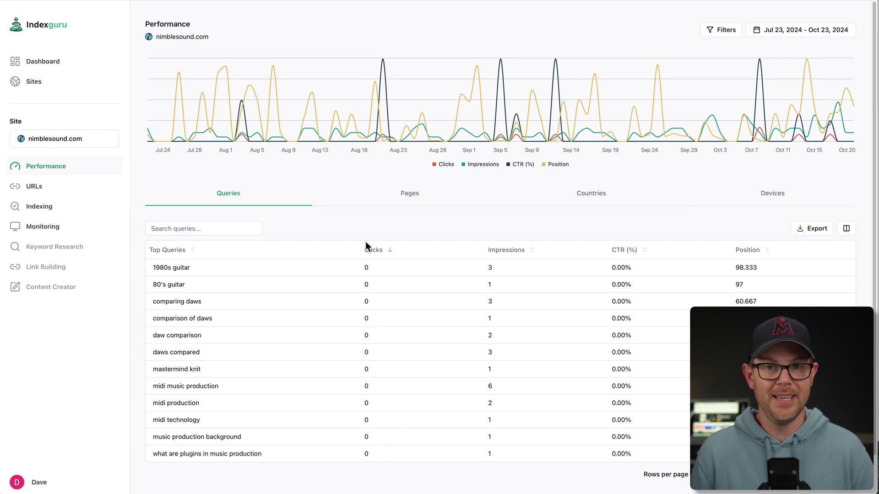
{"action": "mouse_move", "coordinate": [33, 186]}
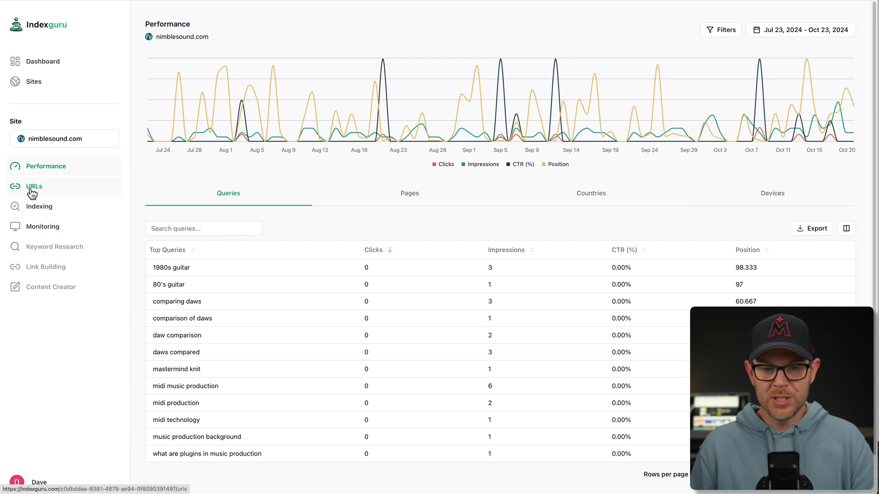
Verify nimblesound.com's sitemap.xml is active with no errors, then go to the Indexing overview.
{"action": "left_click", "coordinate": [34, 187]}
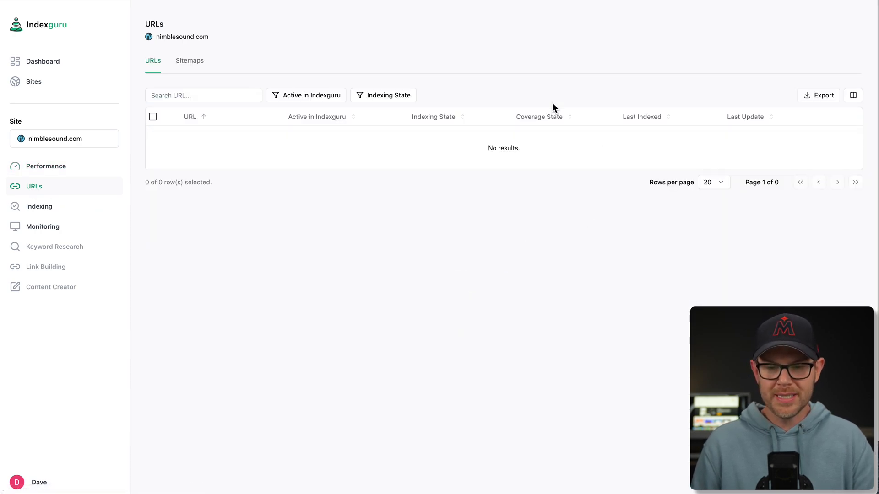
{"action": "mouse_move", "coordinate": [552, 224]}
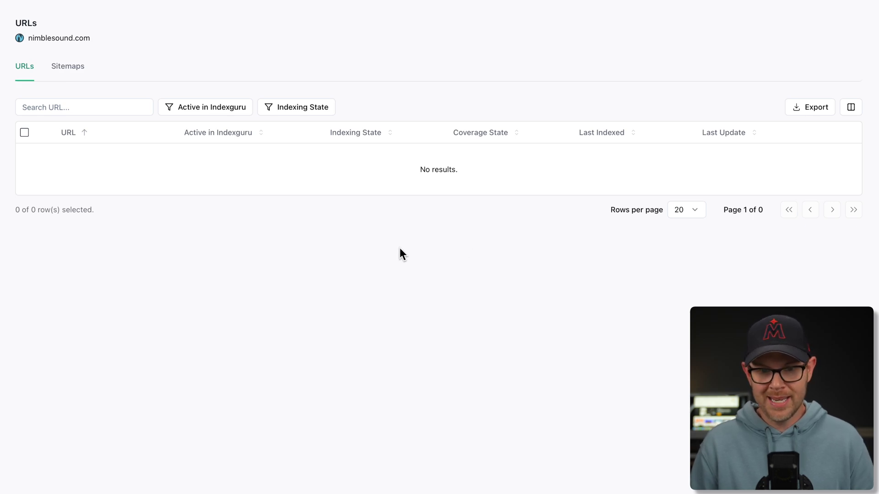
{"action": "mouse_move", "coordinate": [503, 243]}
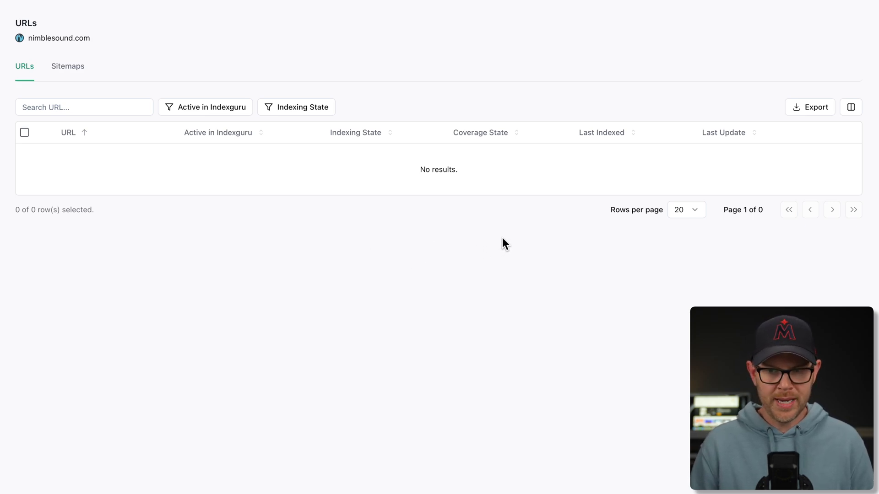
{"action": "left_click", "coordinate": [67, 66]}
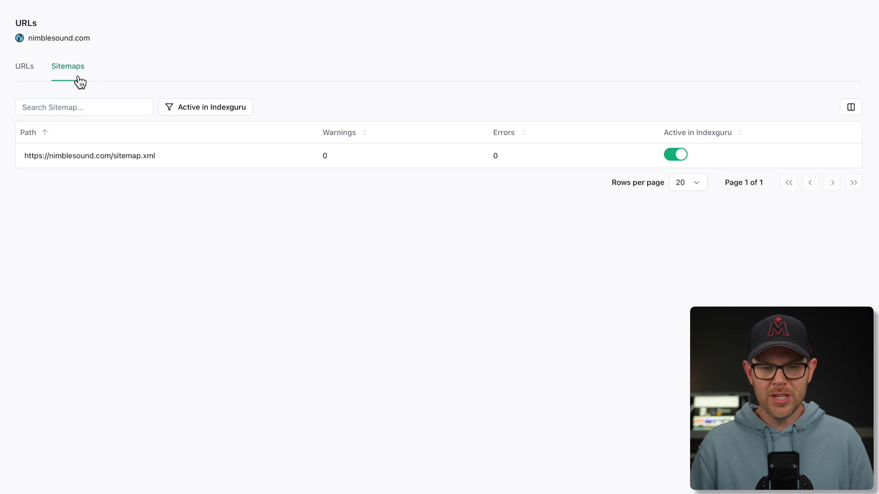
{"action": "mouse_move", "coordinate": [144, 126]}
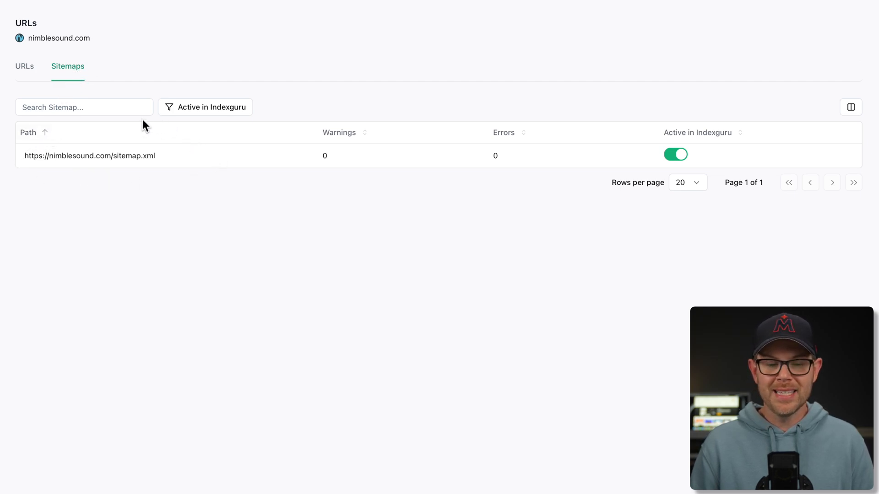
{"action": "mouse_move", "coordinate": [236, 162]}
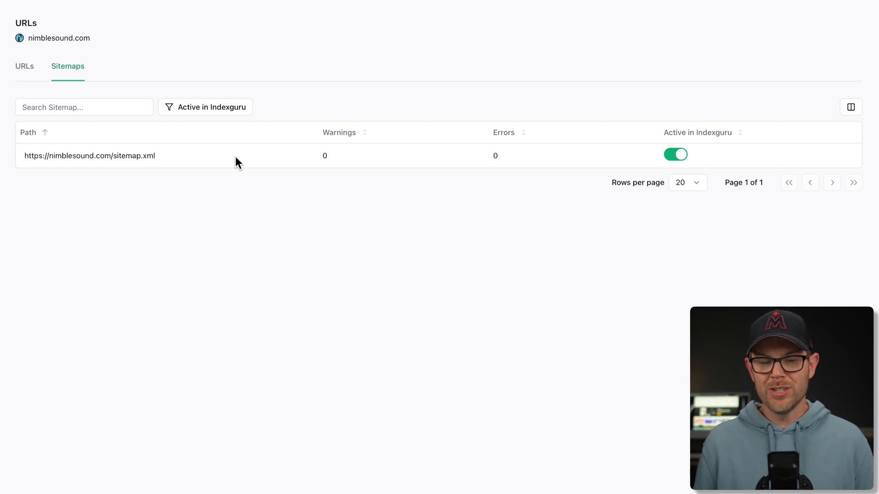
{"action": "mouse_move", "coordinate": [127, 169]}
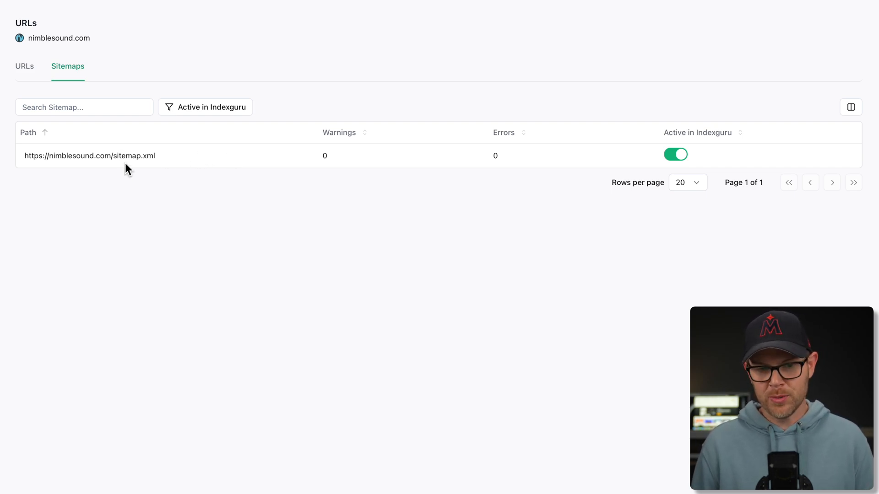
{"action": "mouse_move", "coordinate": [136, 174]}
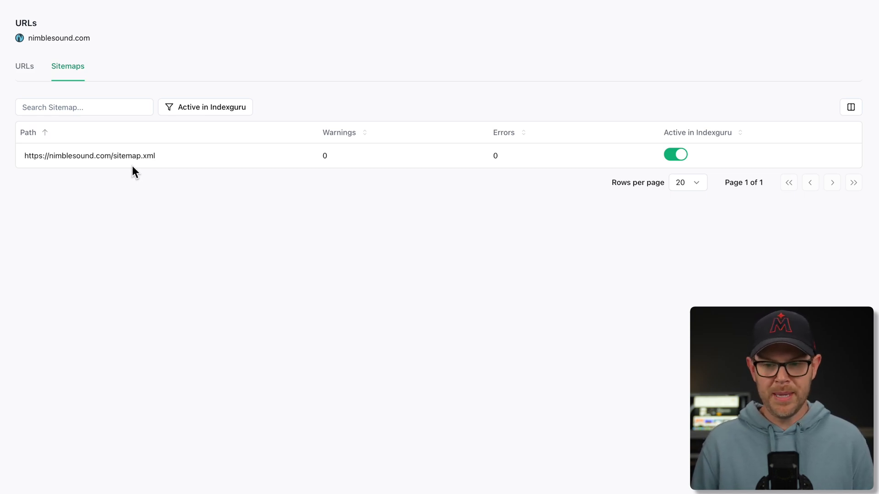
{"action": "mouse_move", "coordinate": [697, 168]}
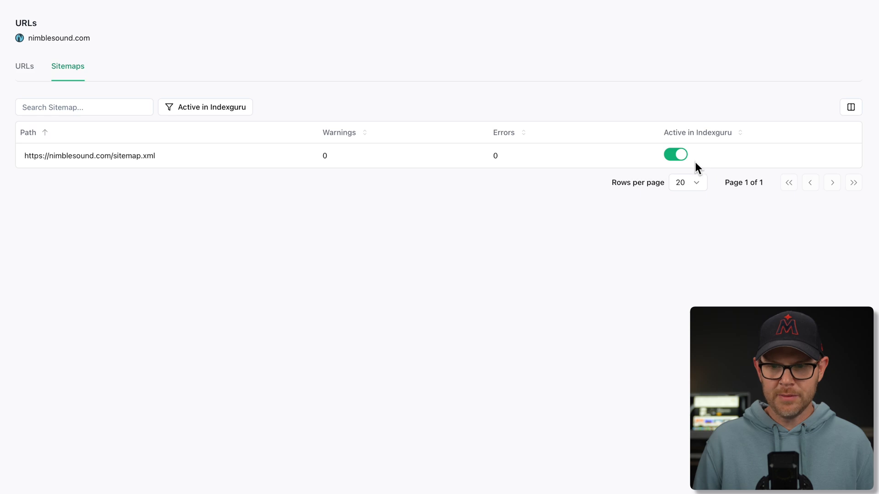
{"action": "mouse_move", "coordinate": [681, 169]}
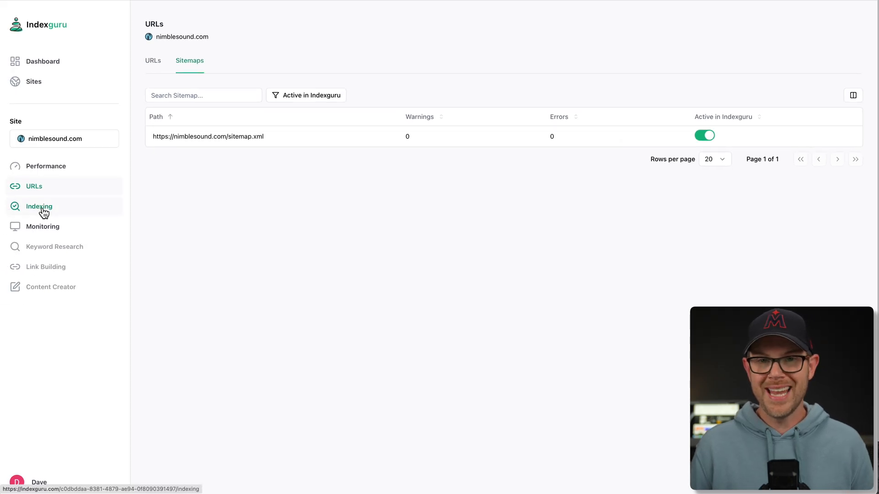
{"action": "left_click", "coordinate": [38, 206]}
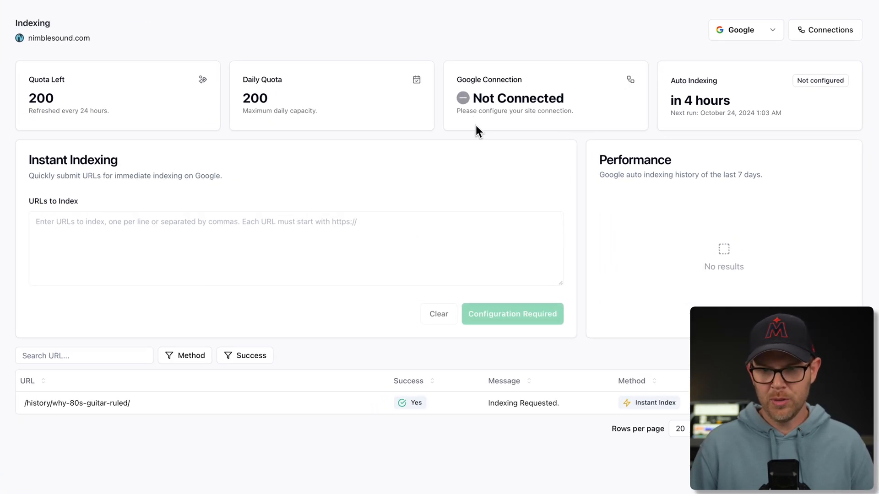
{"action": "mouse_move", "coordinate": [597, 118]}
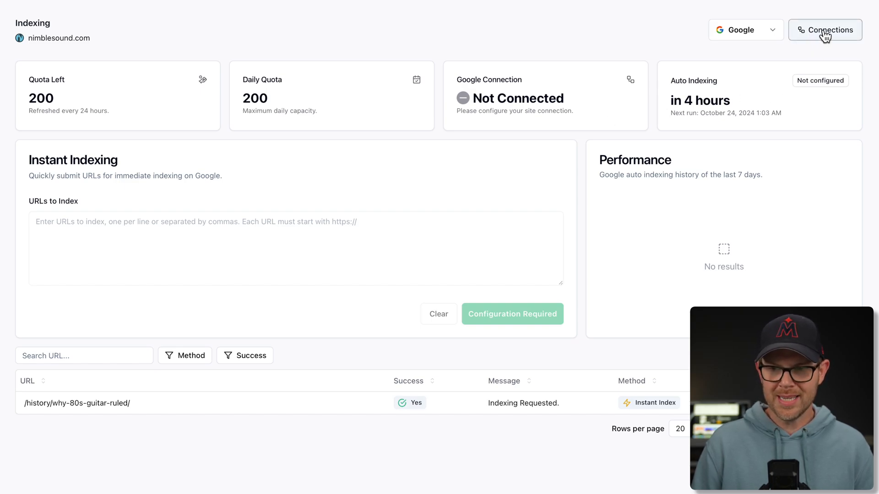
Open the Google connection settings and copy the indexing service account e-mail.
{"action": "left_click", "coordinate": [824, 30]}
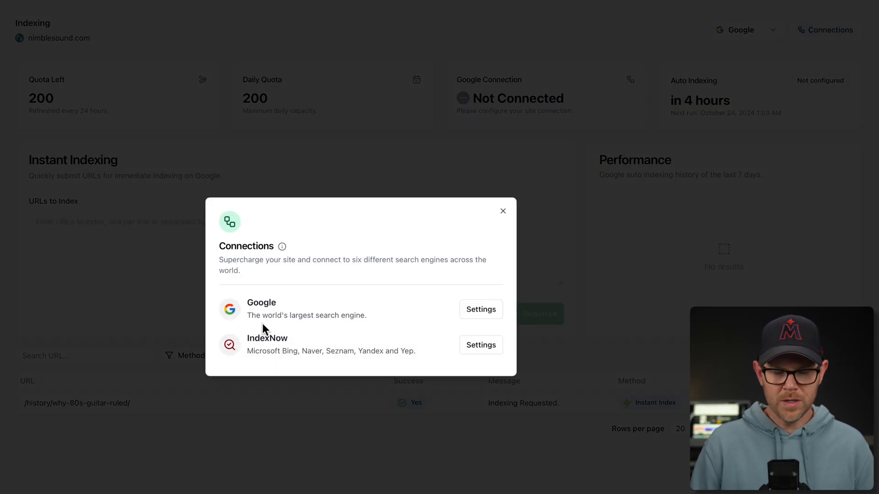
{"action": "left_click", "coordinate": [480, 309]}
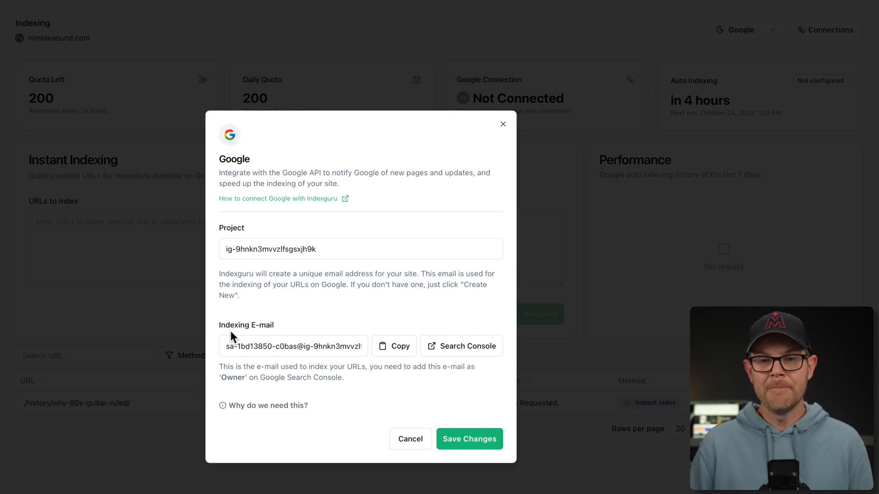
{"action": "mouse_move", "coordinate": [268, 329]}
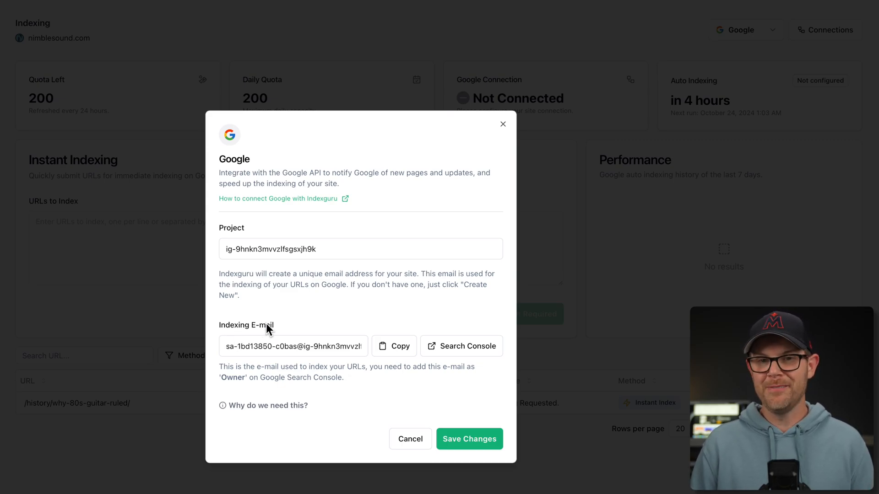
{"action": "mouse_move", "coordinate": [353, 383]}
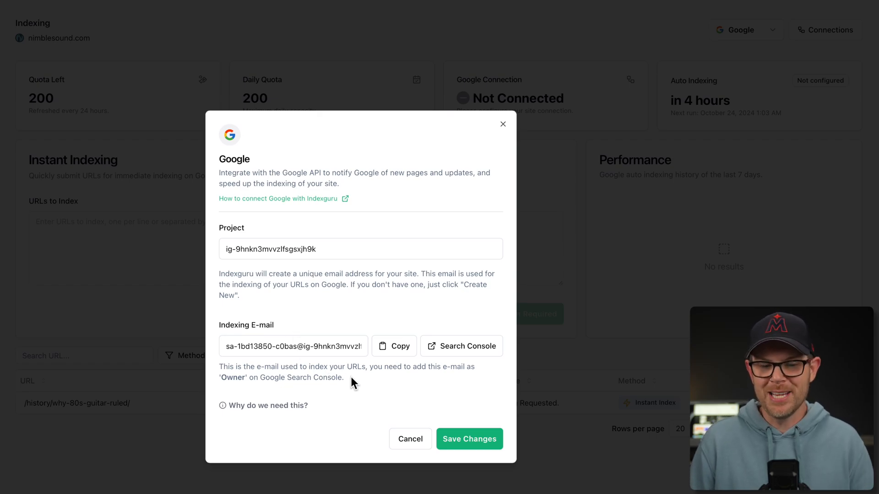
{"action": "mouse_move", "coordinate": [346, 382]}
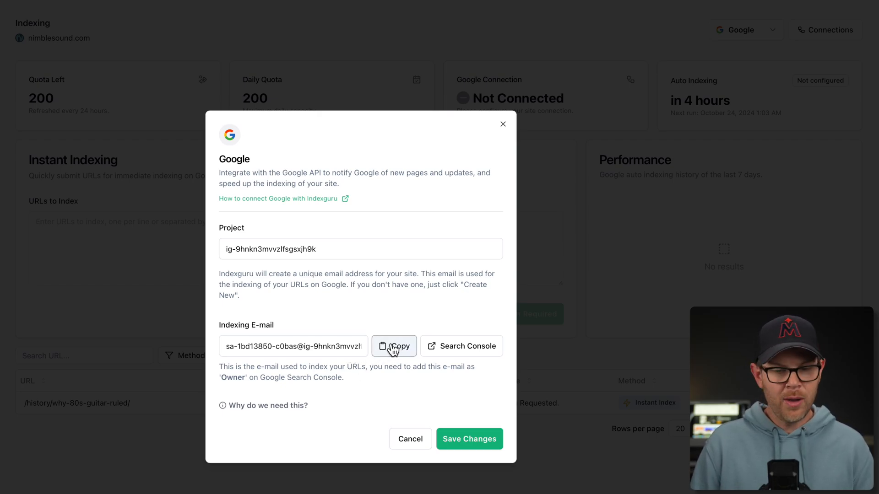
{"action": "left_click", "coordinate": [394, 346]}
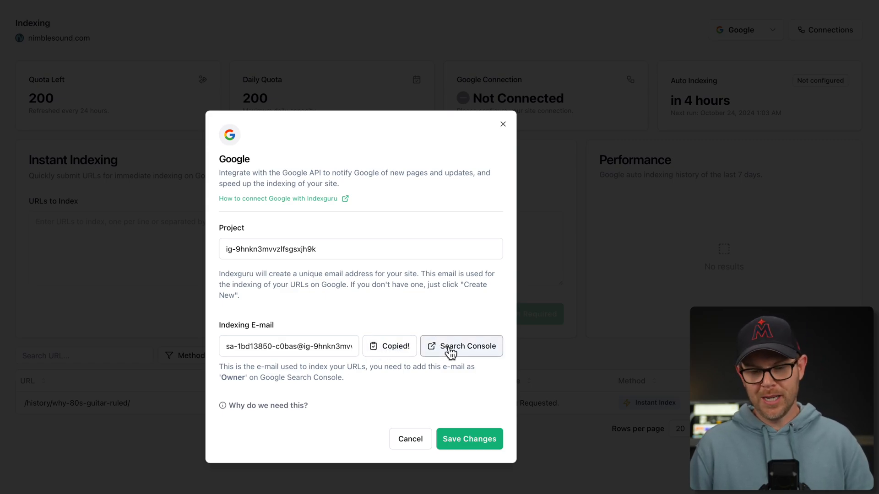
{"action": "left_click", "coordinate": [461, 346]}
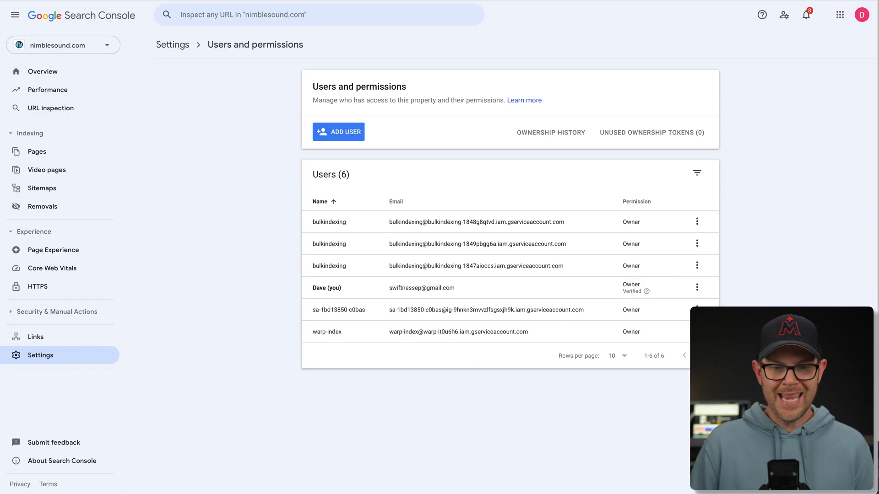
{"action": "mouse_move", "coordinate": [604, 404]}
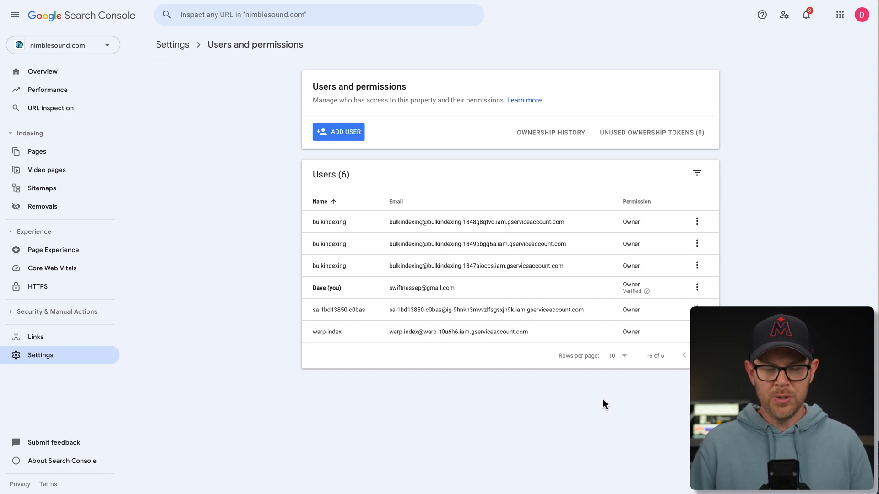
{"action": "left_click", "coordinate": [338, 132]}
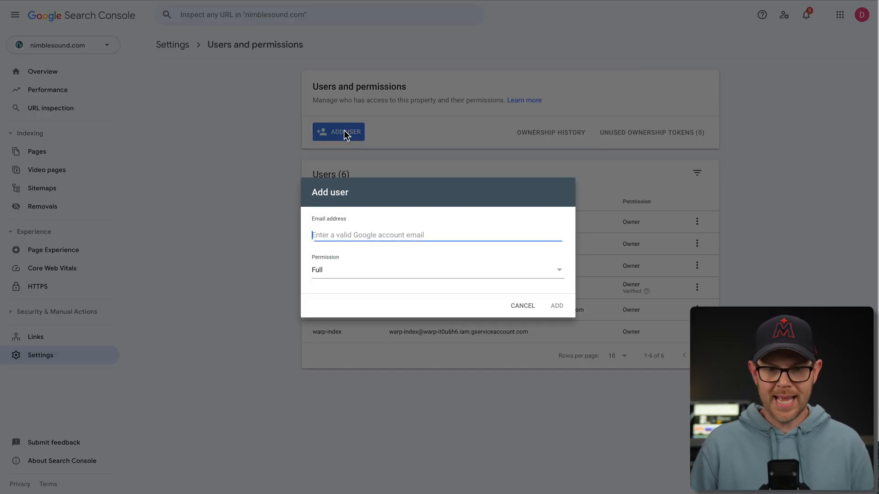
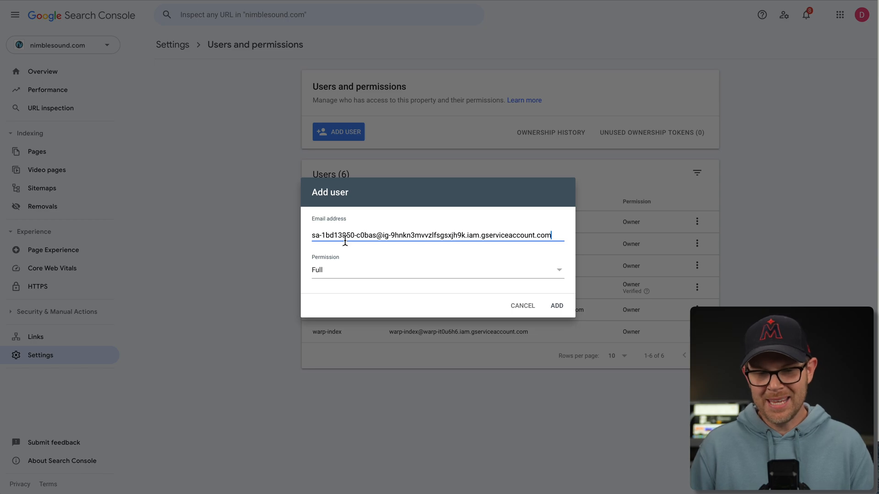
{"action": "left_click", "coordinate": [436, 269]}
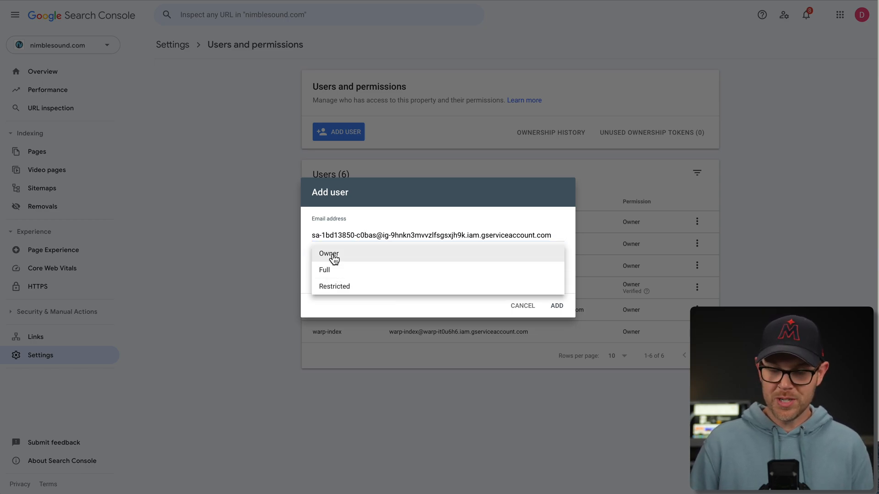
{"action": "left_click", "coordinate": [328, 253]}
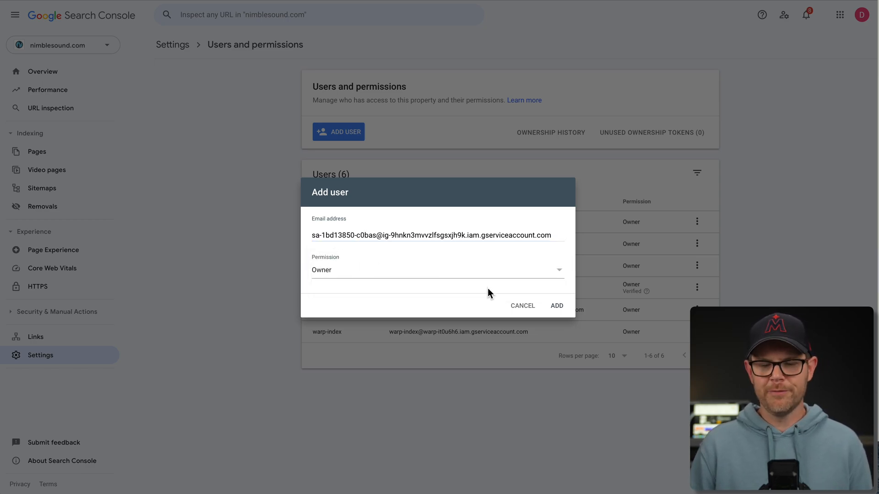
{"action": "mouse_move", "coordinate": [557, 307]}
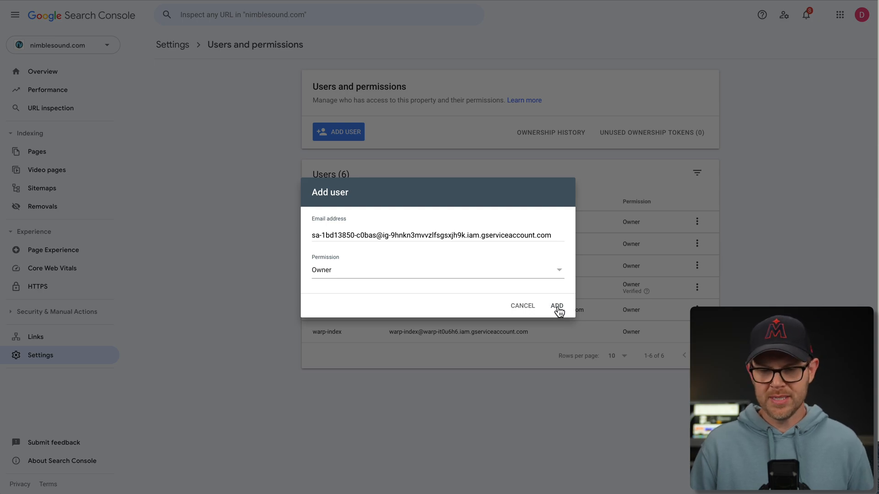
{"action": "left_click", "coordinate": [557, 305]}
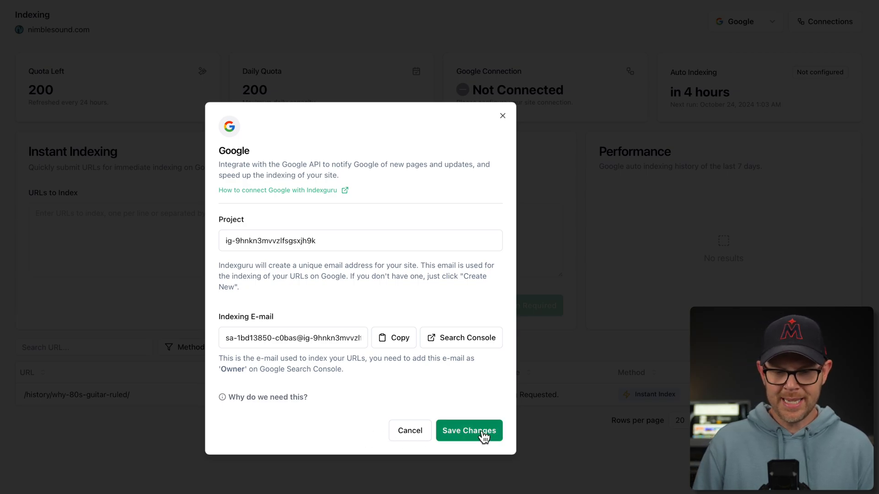
Save the Google connection settings, close Connections, and turn Auto Indexing on.
{"action": "left_click", "coordinate": [469, 432]}
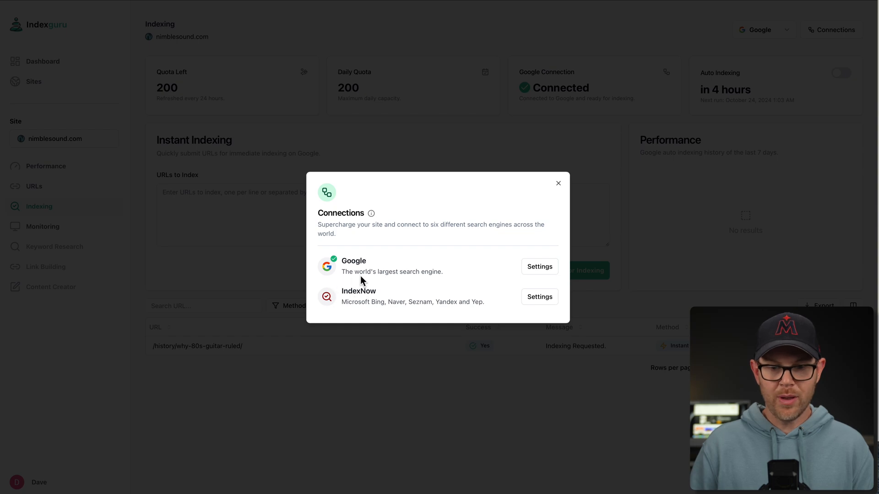
{"action": "left_click", "coordinate": [558, 183]}
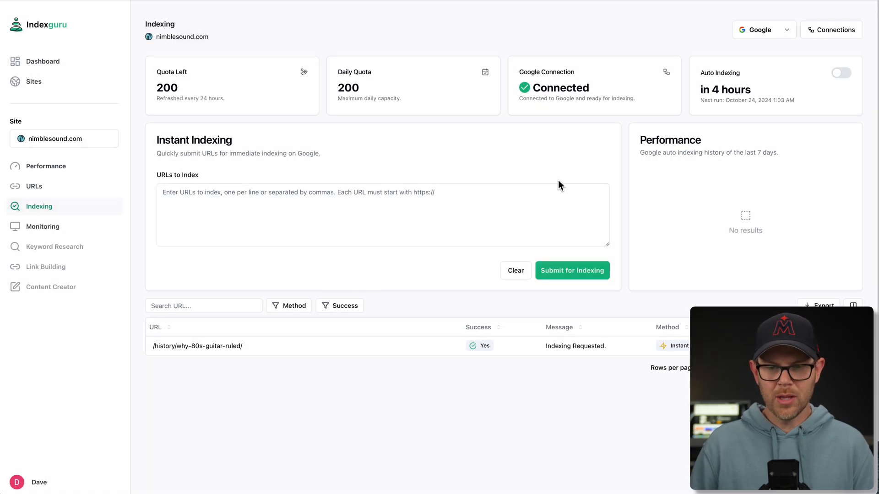
{"action": "mouse_move", "coordinate": [514, 110]}
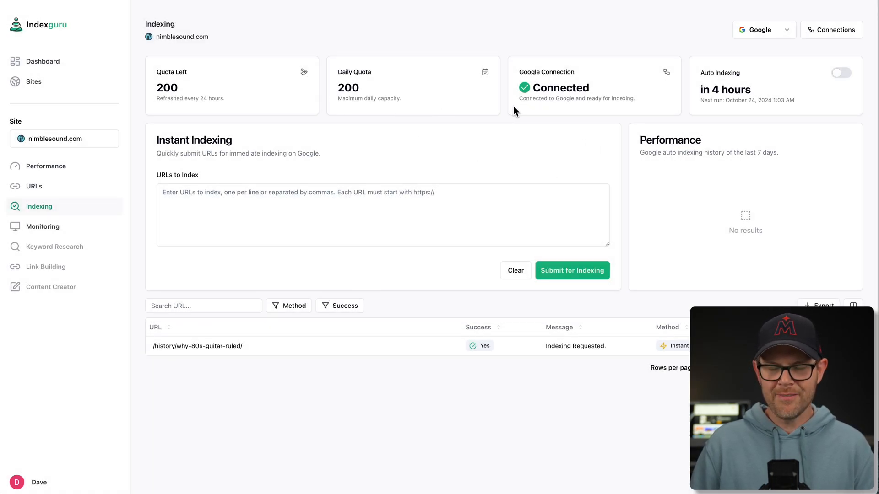
{"action": "mouse_move", "coordinate": [531, 100]}
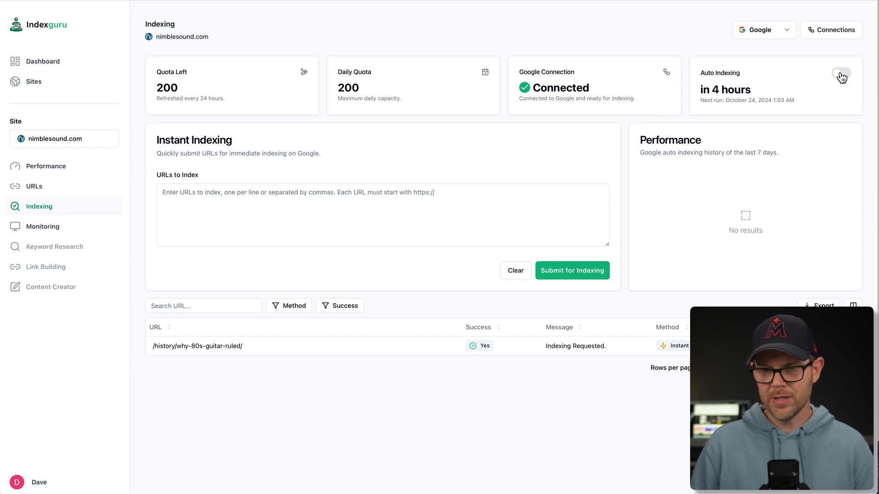
{"action": "left_click", "coordinate": [841, 72]}
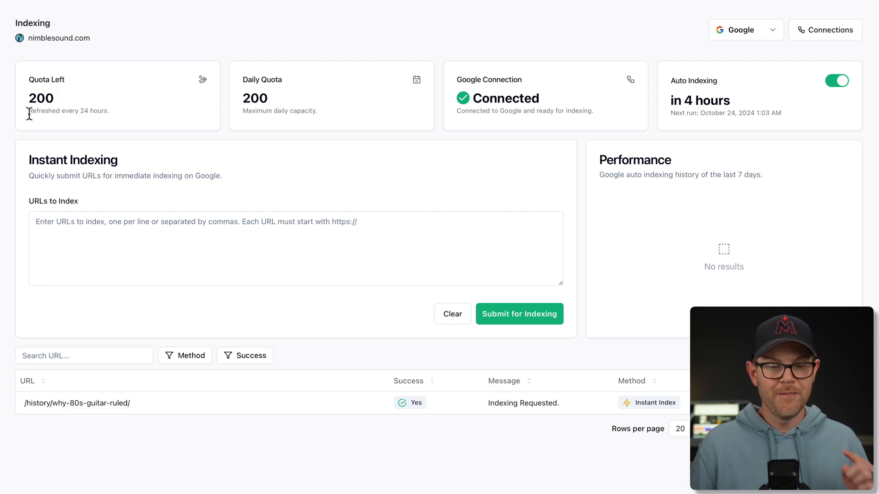
{"action": "mouse_move", "coordinate": [57, 225]}
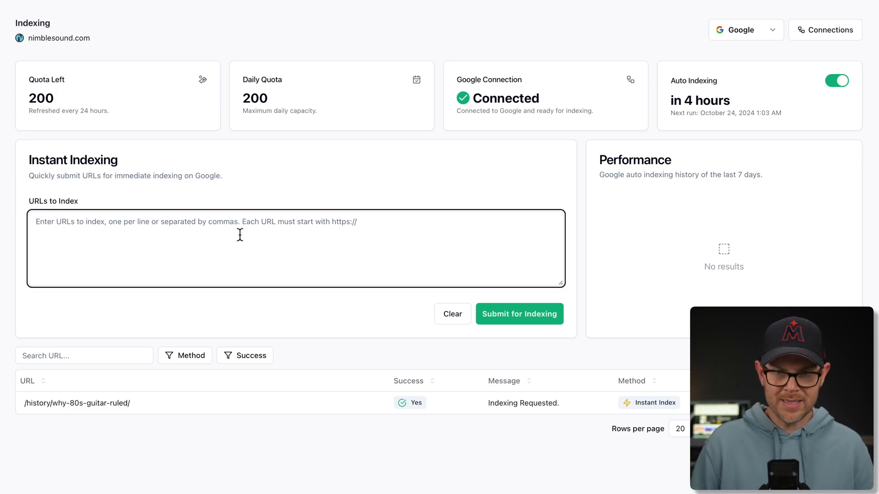
{"action": "left_click", "coordinate": [52, 38]}
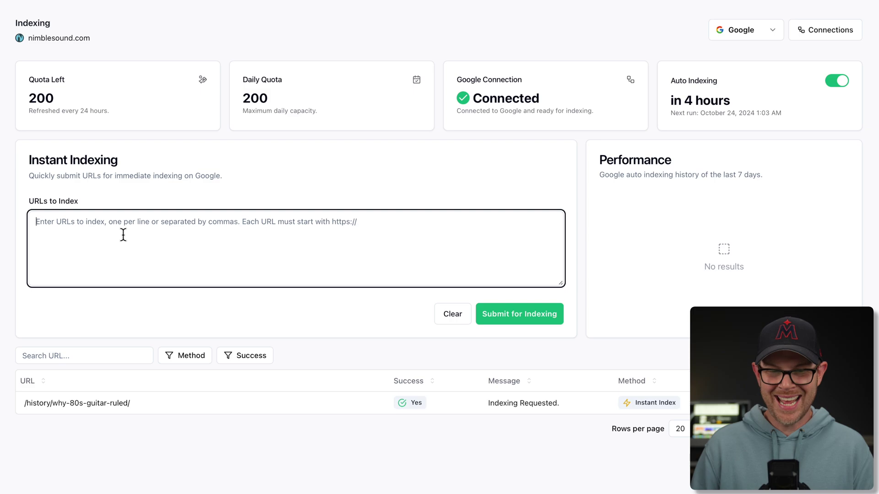
{"action": "type", "text": "https://nimblesound.com/history/why-80s-guitar-ruled/"}
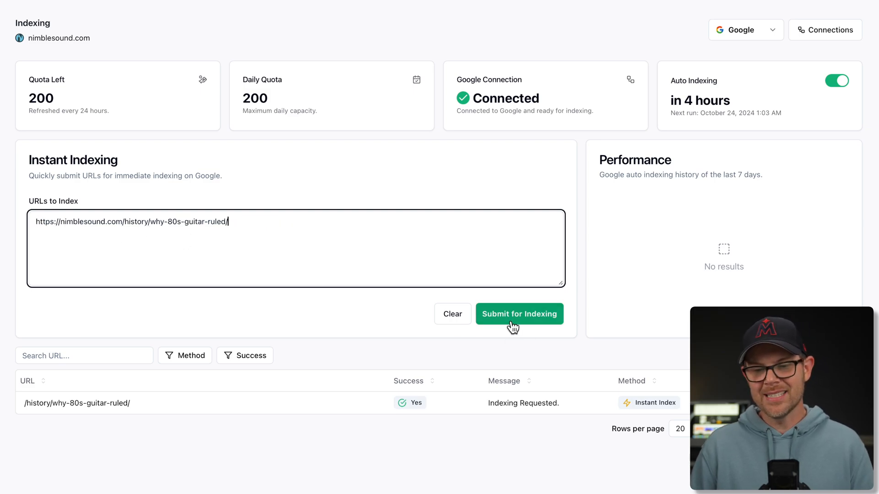
{"action": "left_click", "coordinate": [519, 313]}
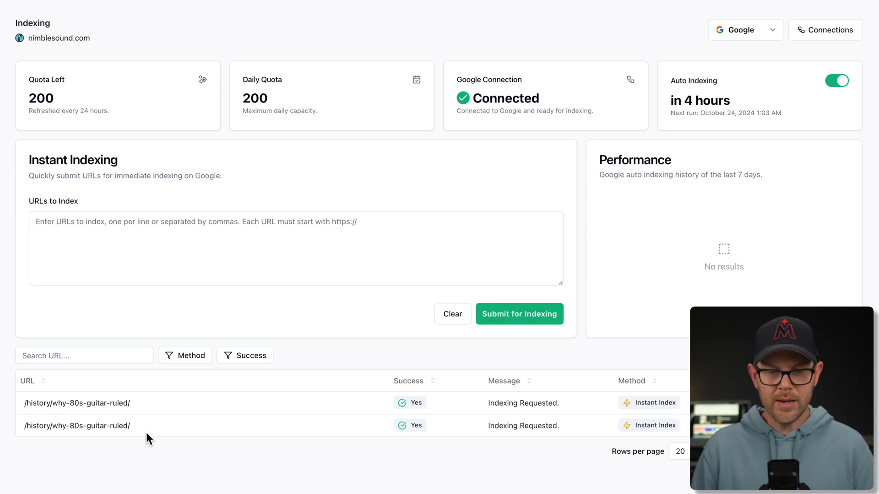
{"action": "mouse_move", "coordinate": [534, 441]}
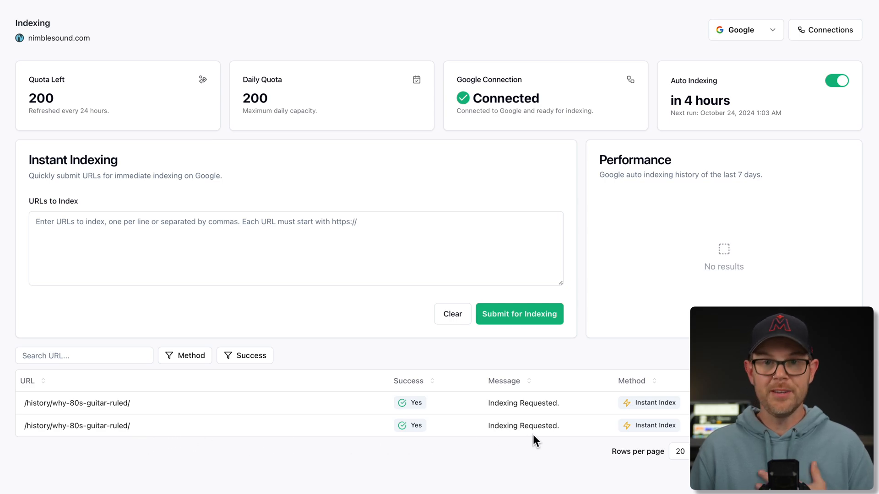
{"action": "mouse_move", "coordinate": [157, 432]}
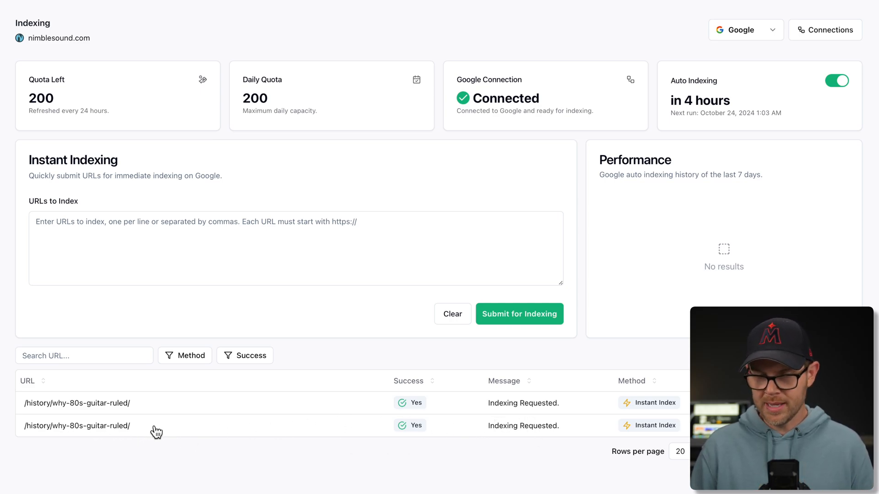
{"action": "mouse_move", "coordinate": [666, 441]}
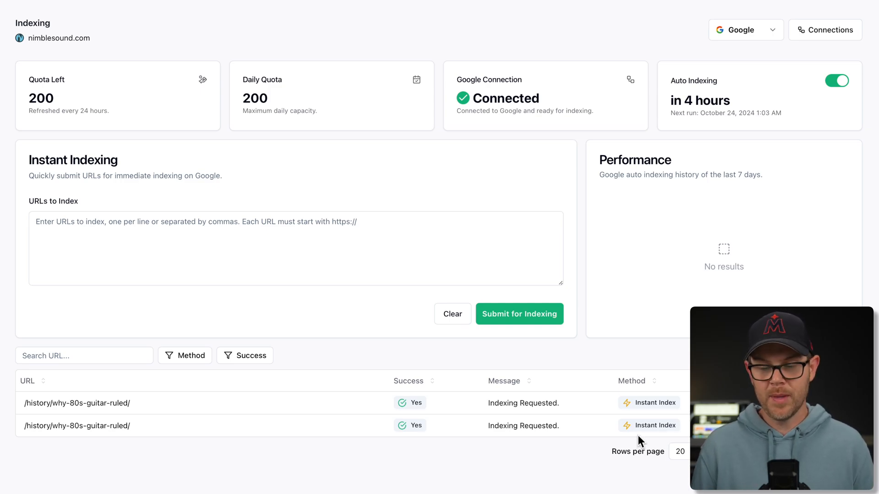
Add nimblesound.com pages to the Monitoring list, leaving them pending first tests.
{"action": "left_click", "coordinate": [42, 226]}
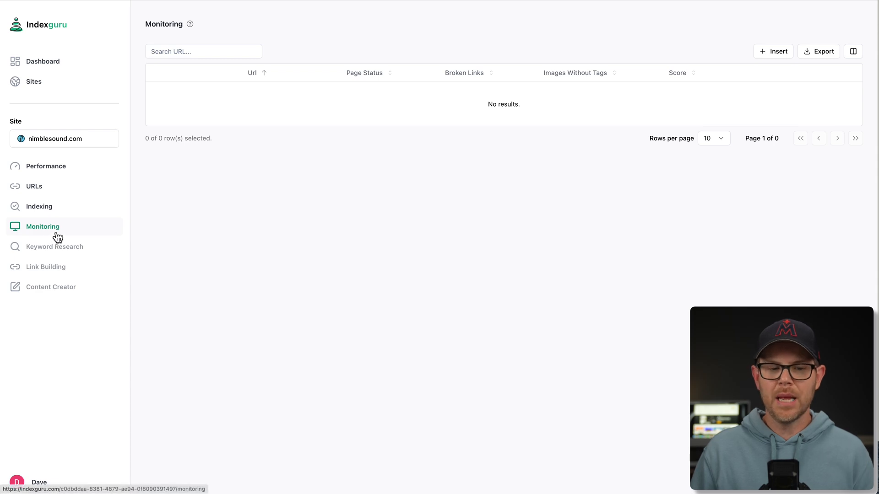
{"action": "mouse_move", "coordinate": [87, 232]}
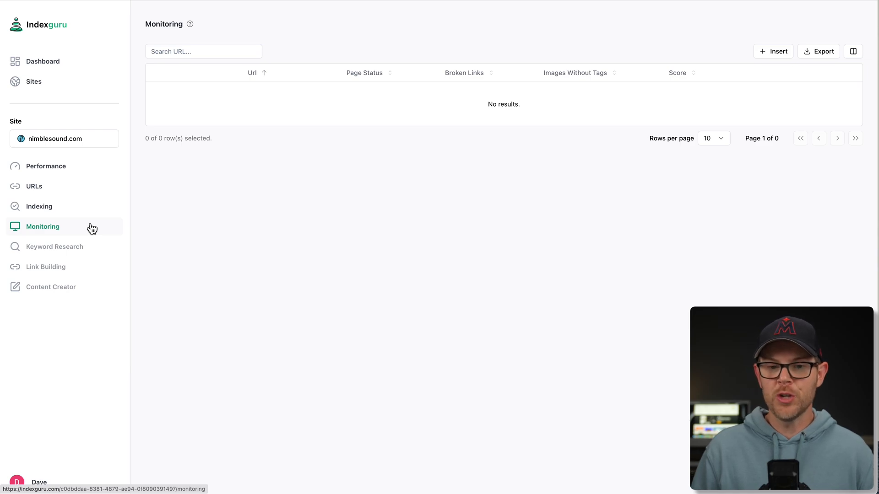
{"action": "mouse_move", "coordinate": [318, 220]}
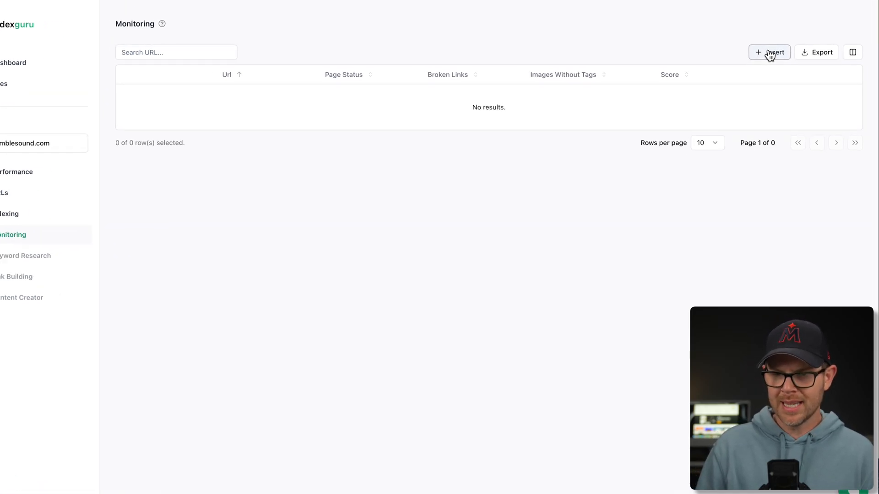
{"action": "left_click", "coordinate": [768, 52]}
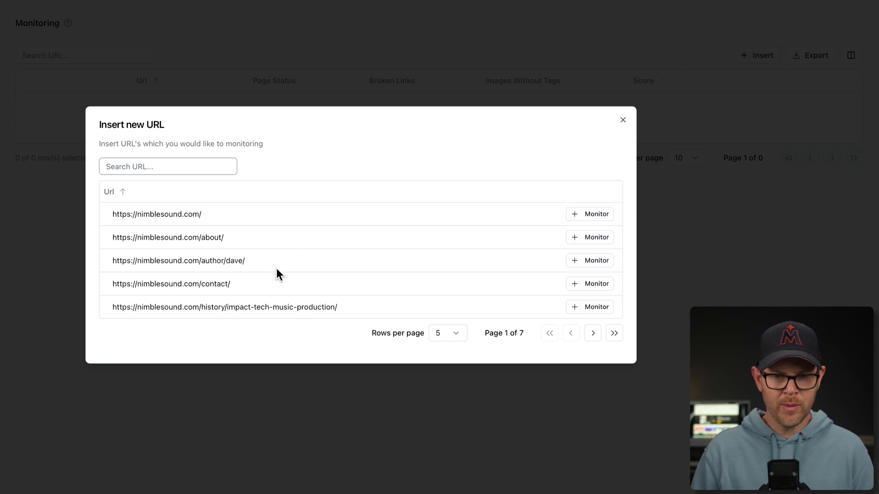
{"action": "left_click", "coordinate": [589, 214]}
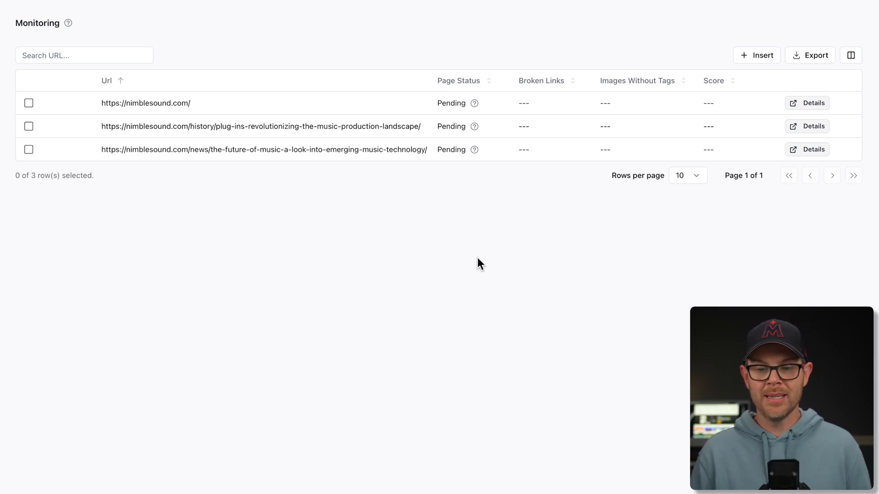
{"action": "mouse_move", "coordinate": [526, 98]}
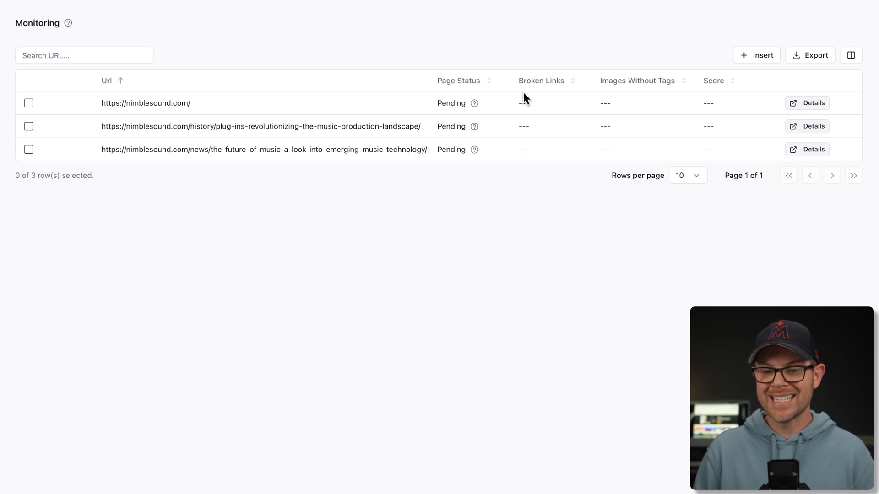
{"action": "mouse_move", "coordinate": [622, 105]}
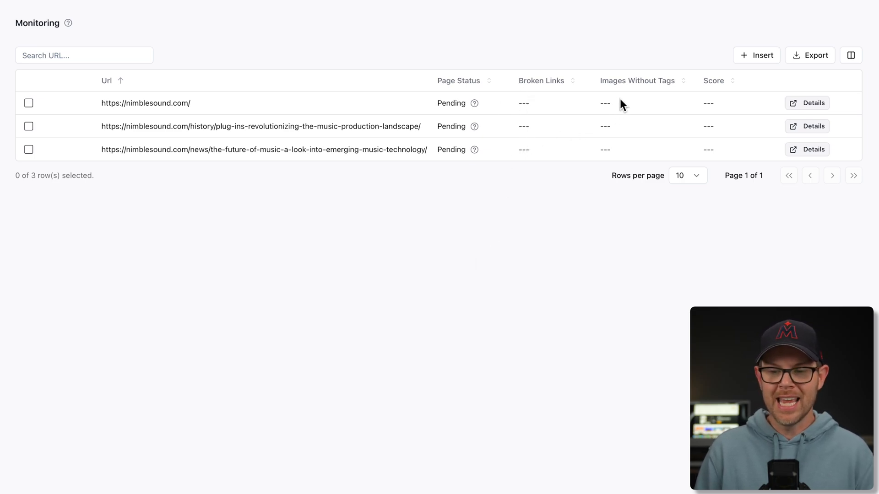
{"action": "mouse_move", "coordinate": [734, 115]}
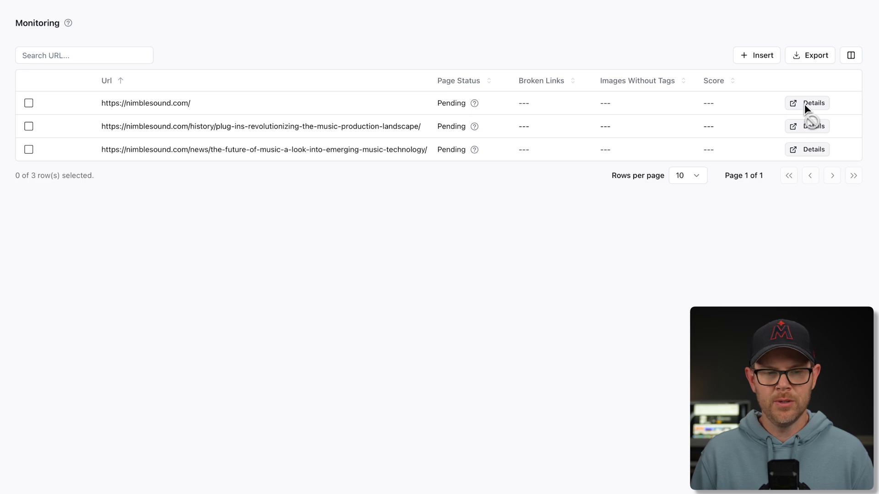
{"action": "mouse_move", "coordinate": [474, 103]}
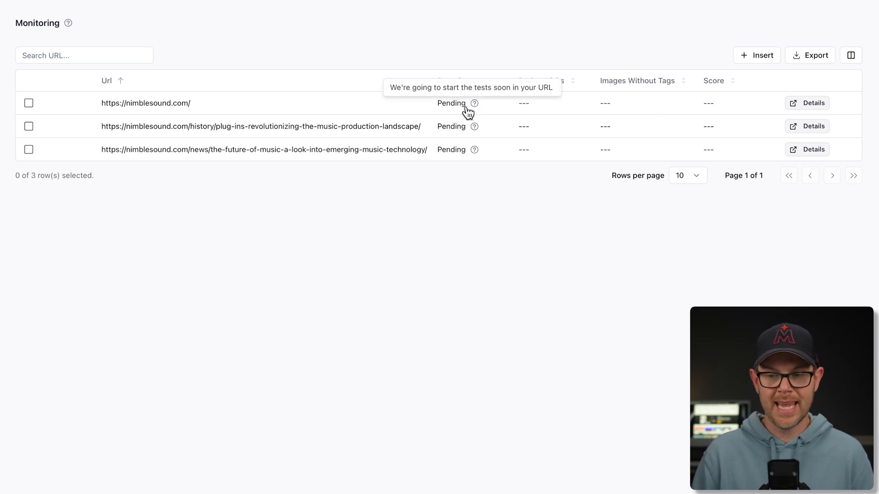
{"action": "mouse_move", "coordinate": [466, 115]}
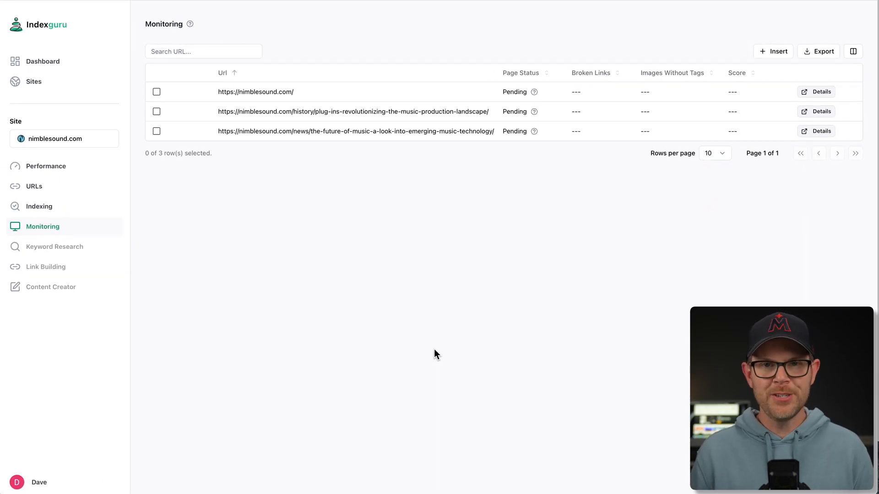
{"action": "mouse_move", "coordinate": [427, 346]}
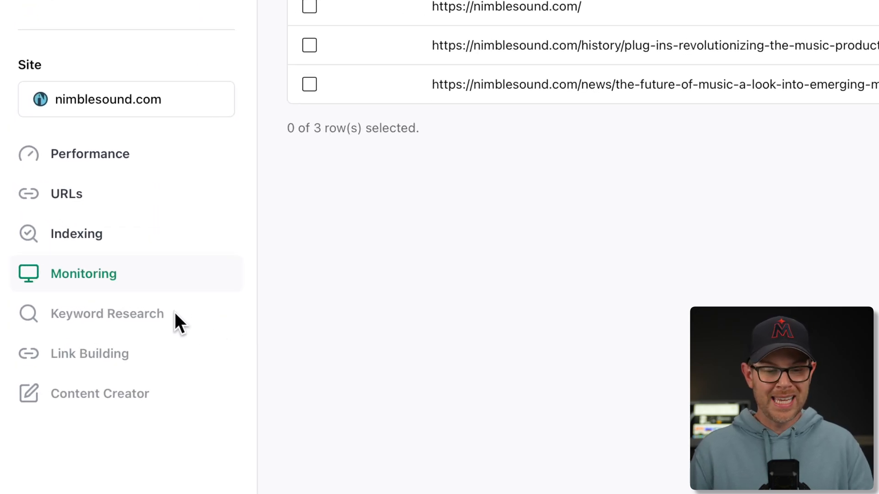
{"action": "mouse_move", "coordinate": [145, 408]}
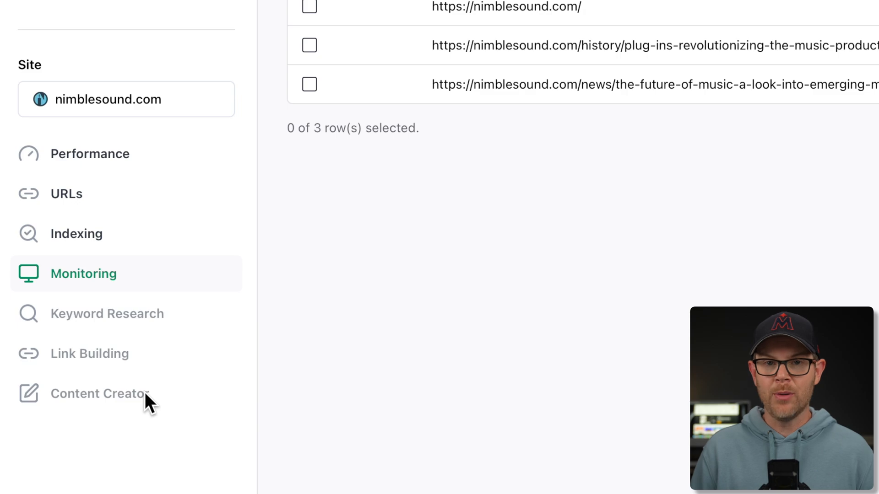
{"action": "mouse_move", "coordinate": [122, 313]}
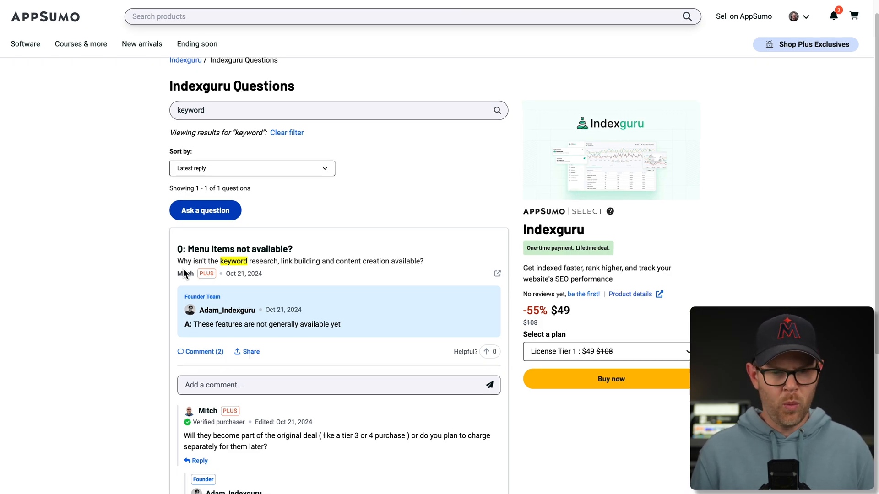
{"action": "scroll", "scroll_direction": "down", "scroll_amount": 3}
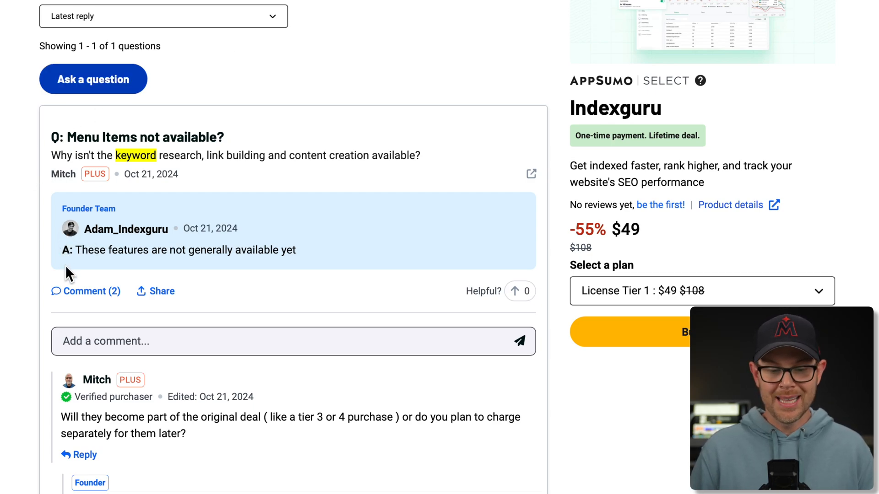
{"action": "mouse_move", "coordinate": [275, 278]}
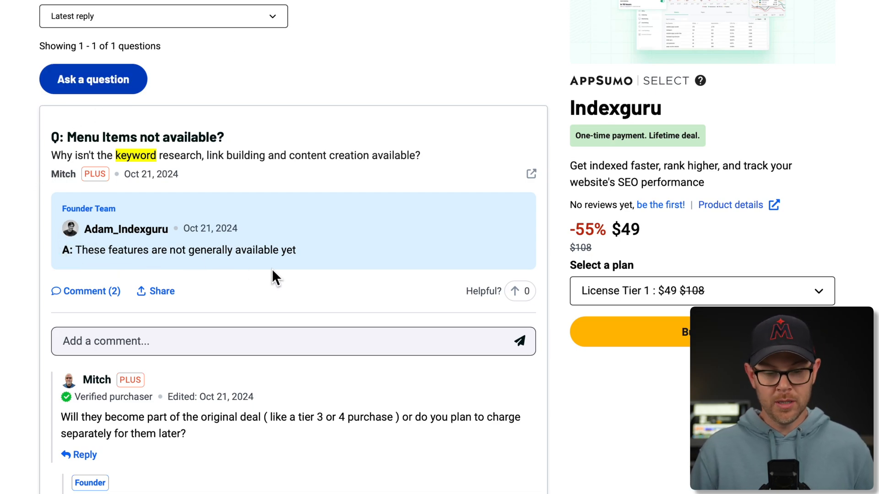
{"action": "scroll", "scroll_direction": "down", "scroll_amount": 3}
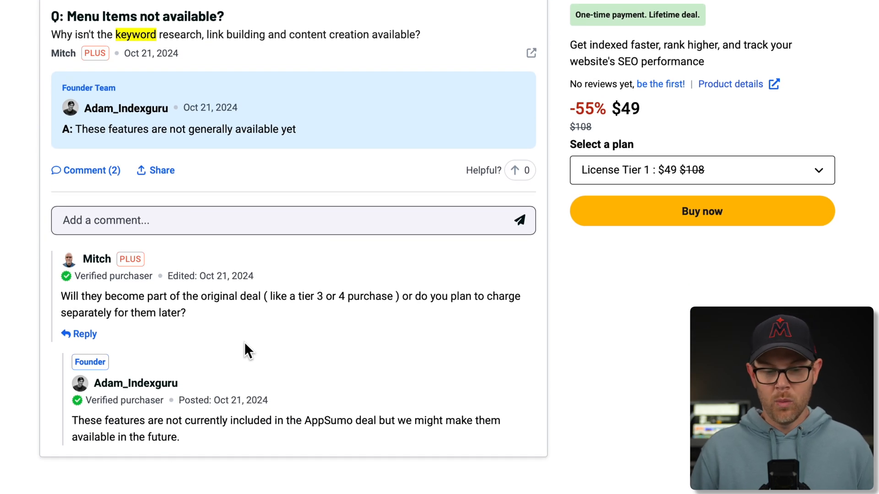
{"action": "mouse_move", "coordinate": [274, 342]}
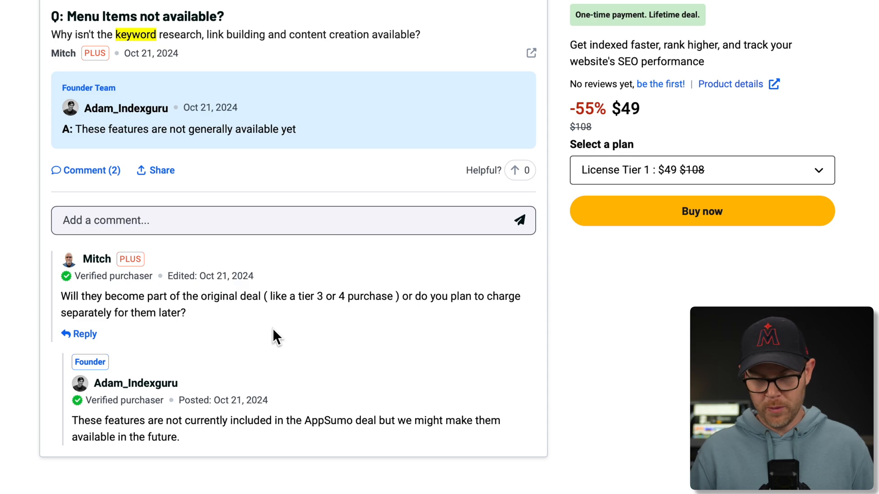
{"action": "mouse_move", "coordinate": [329, 321]}
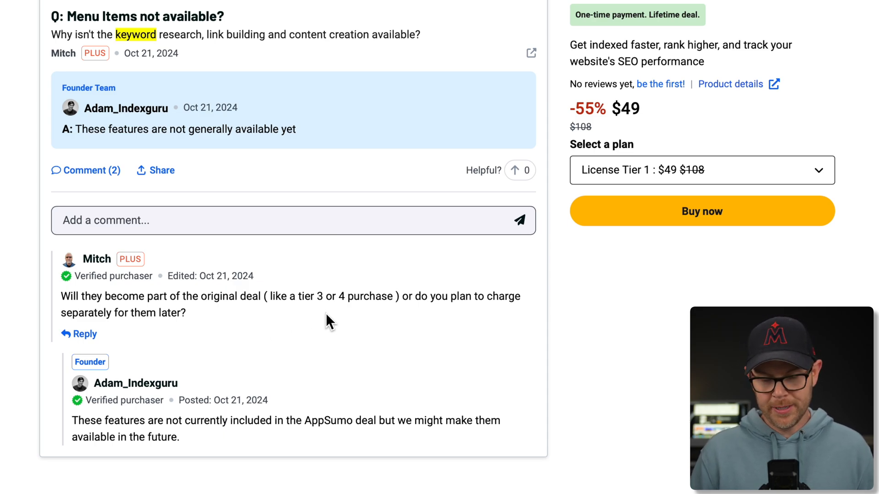
{"action": "mouse_move", "coordinate": [344, 294]}
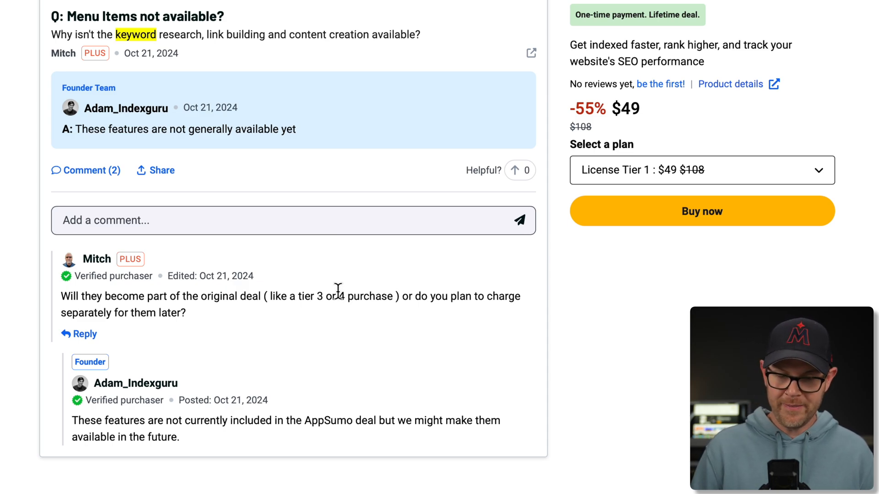
{"action": "mouse_move", "coordinate": [341, 291]}
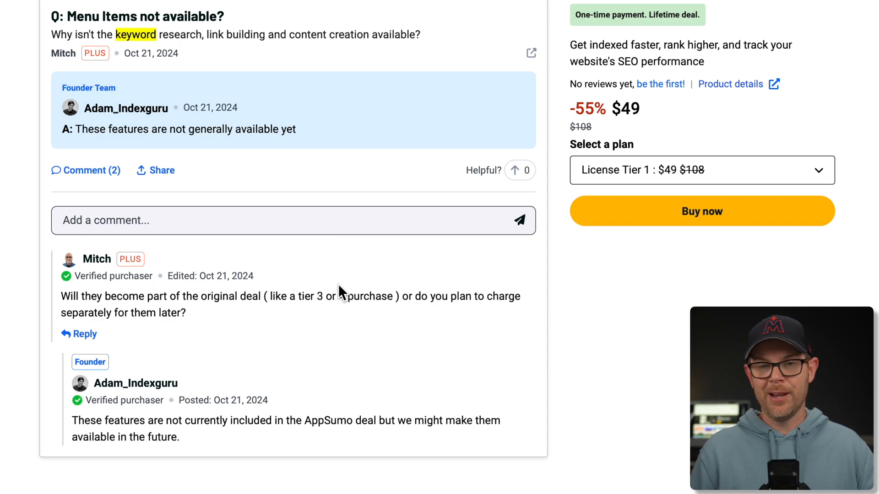
{"action": "mouse_move", "coordinate": [334, 294]}
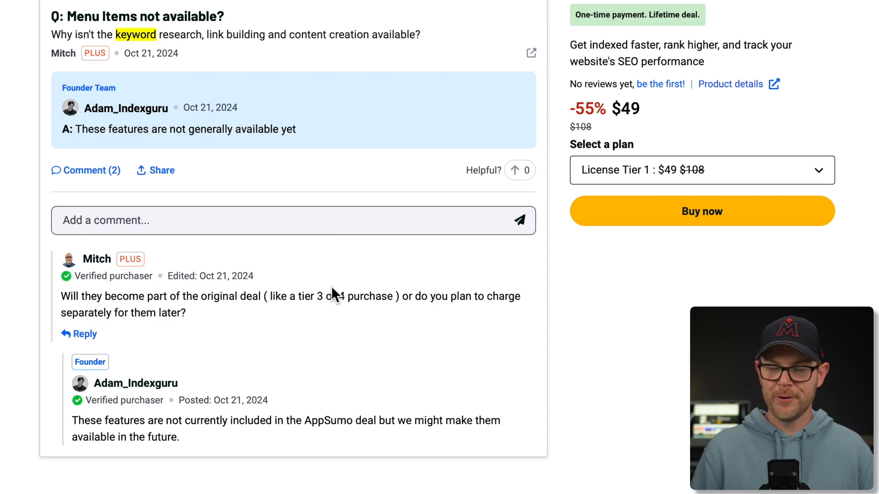
{"action": "mouse_move", "coordinate": [342, 282]}
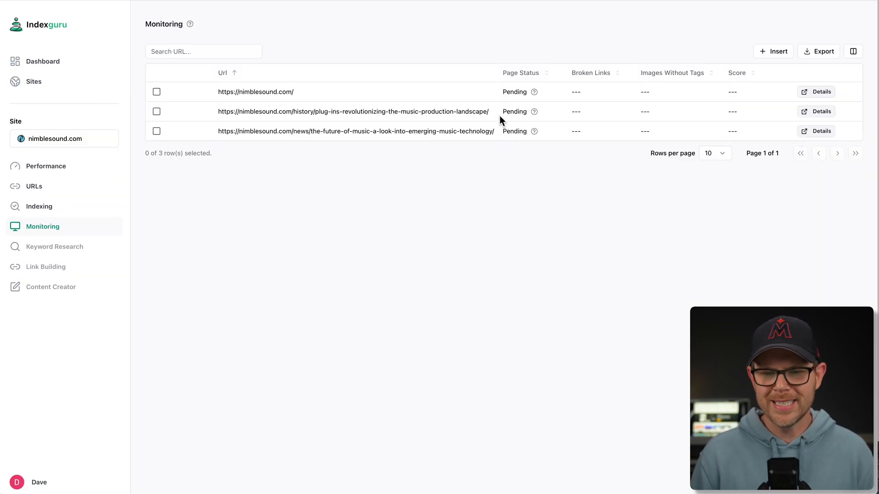
{"action": "mouse_move", "coordinate": [510, 132]}
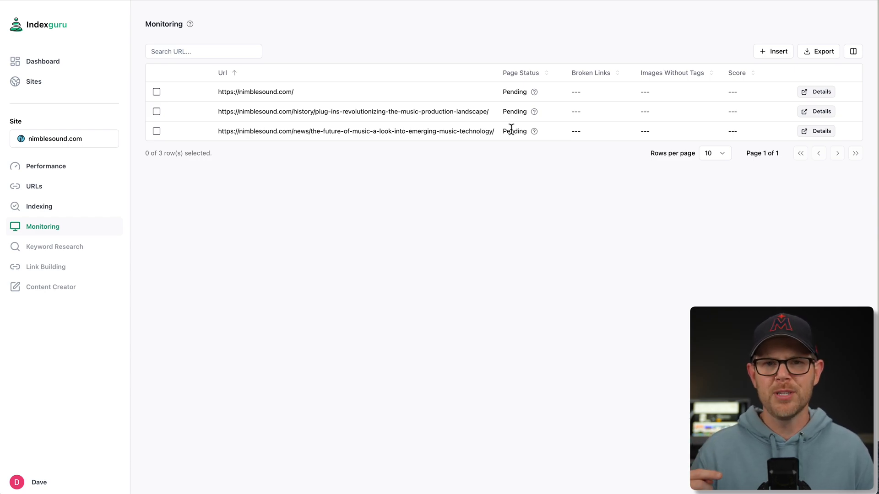
{"action": "mouse_move", "coordinate": [498, 123]}
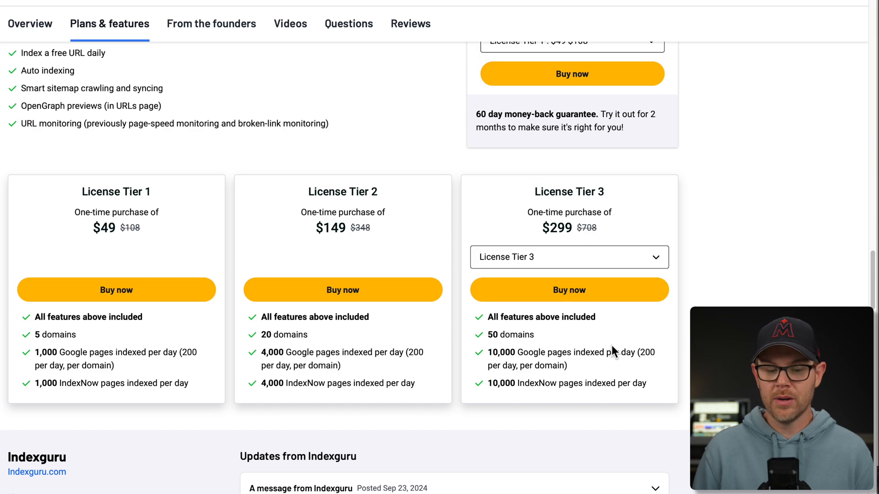
{"action": "mouse_move", "coordinate": [612, 345]}
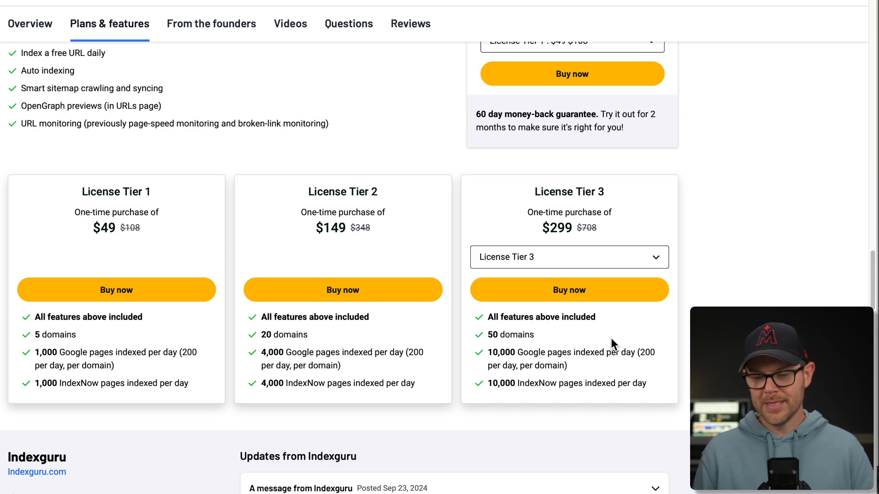
{"action": "mouse_move", "coordinate": [456, 355]}
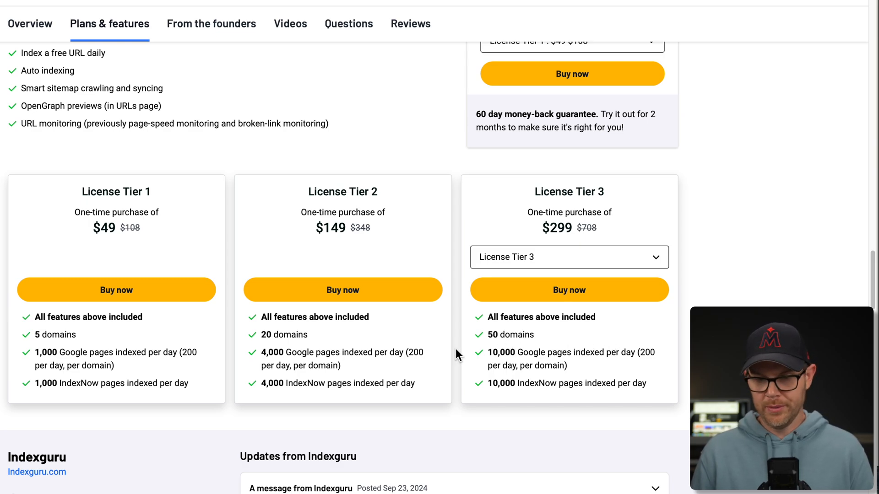
{"action": "mouse_move", "coordinate": [263, 350]}
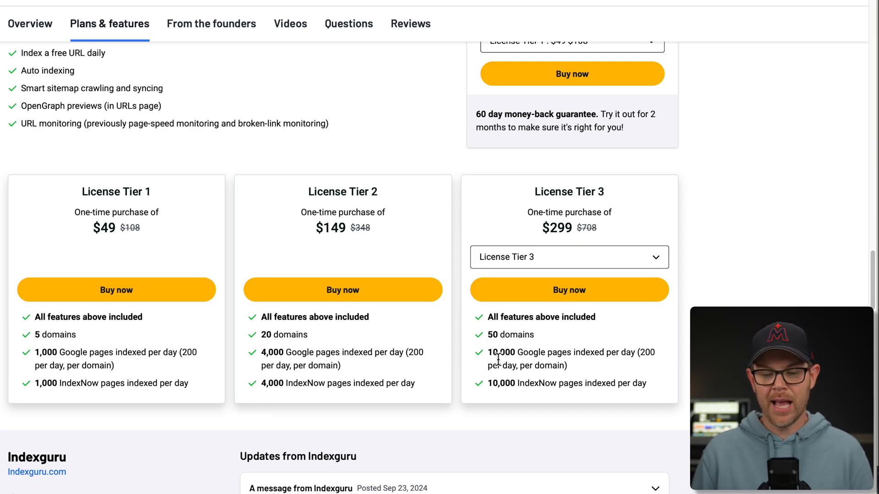
{"action": "mouse_move", "coordinate": [639, 366]}
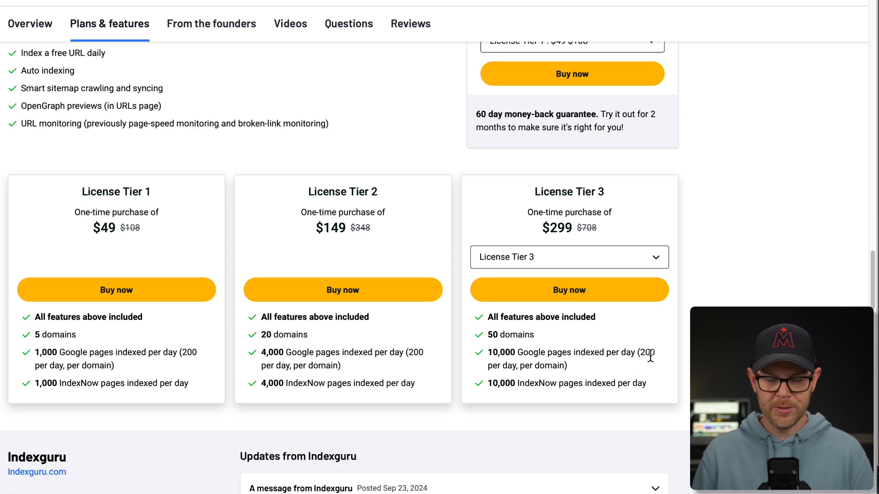
Select License Tier 5 ($749, 250 domains, 50,000 pages/day) in the third plan card.
{"action": "left_click", "coordinate": [658, 257]}
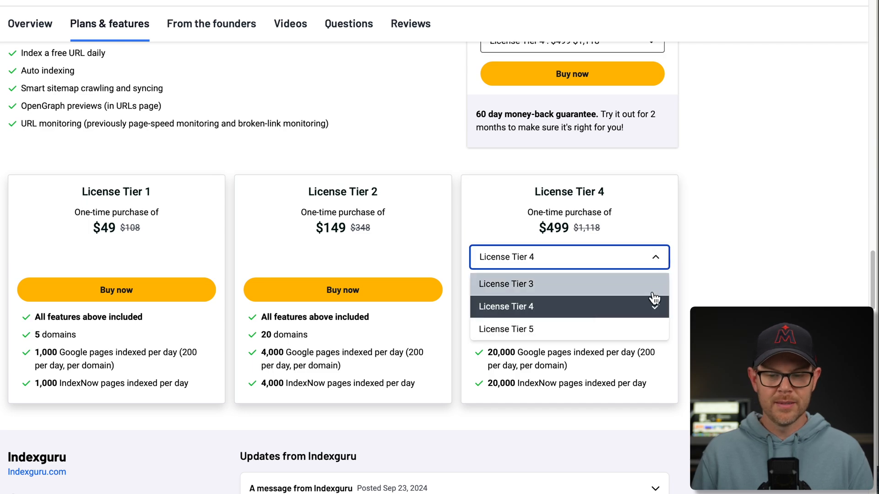
{"action": "left_click", "coordinate": [505, 329]}
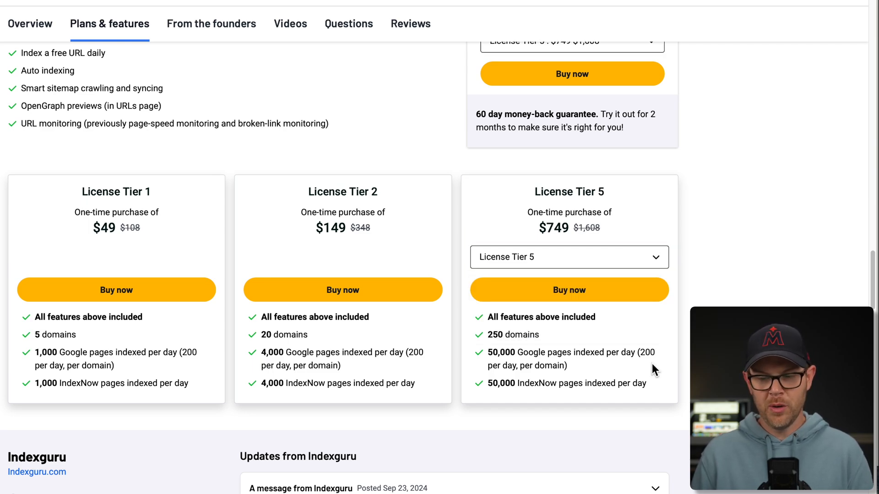
{"action": "mouse_move", "coordinate": [644, 363]}
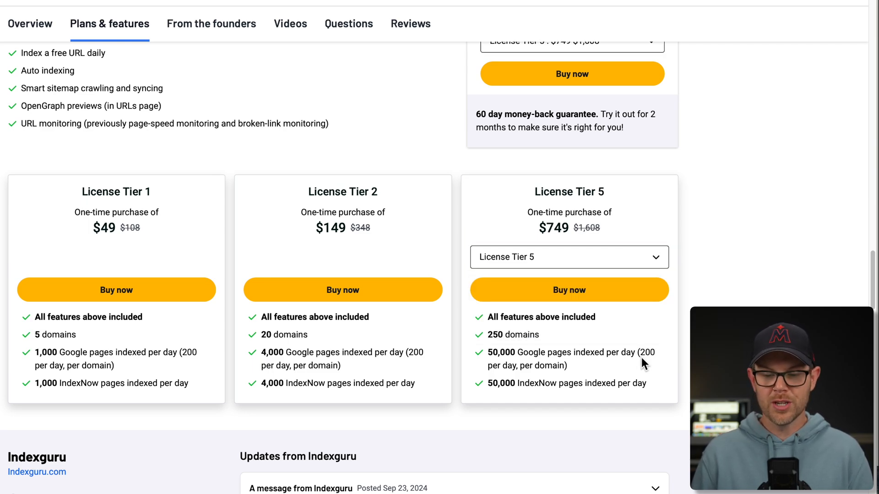
{"action": "mouse_move", "coordinate": [636, 377]}
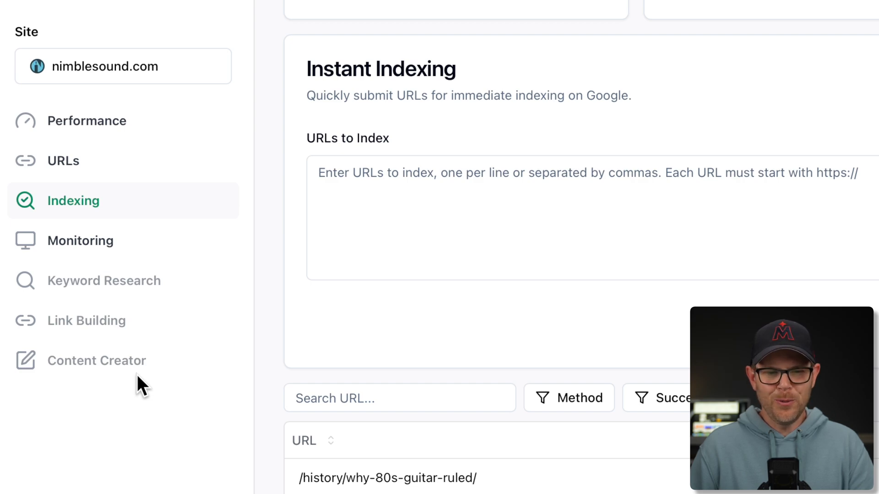
{"action": "mouse_move", "coordinate": [73, 345]}
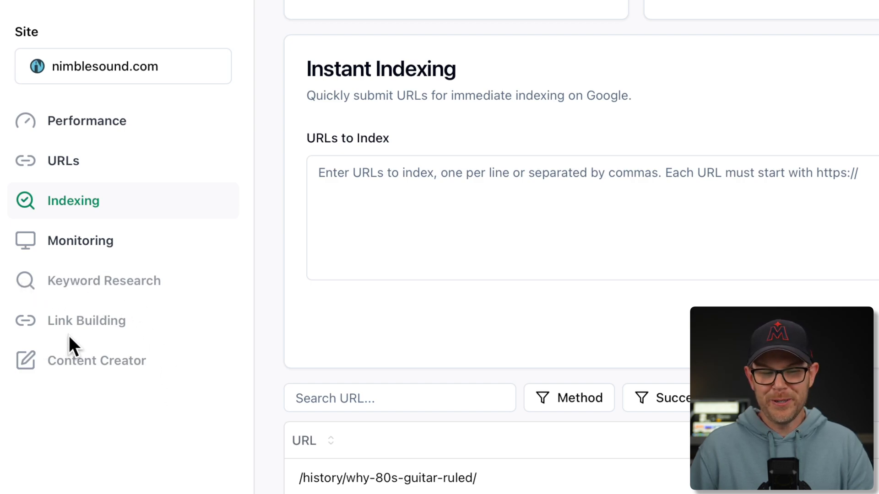
{"action": "mouse_move", "coordinate": [148, 387]}
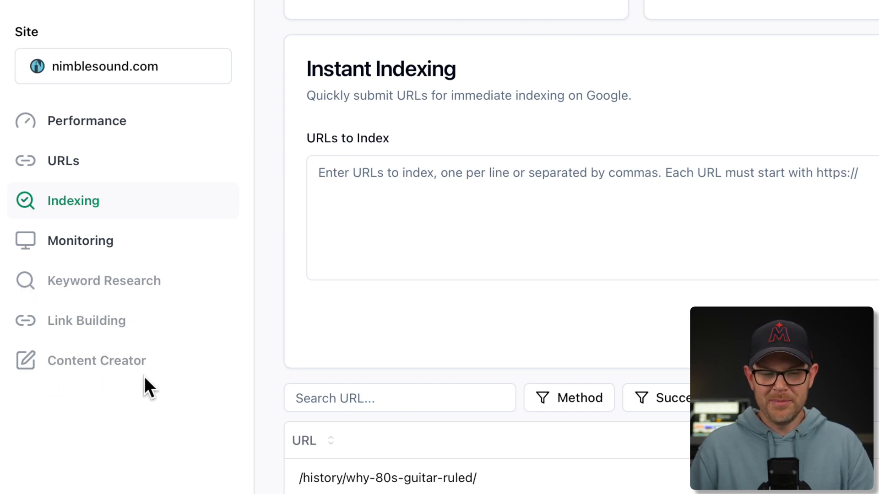
{"action": "mouse_move", "coordinate": [98, 387]}
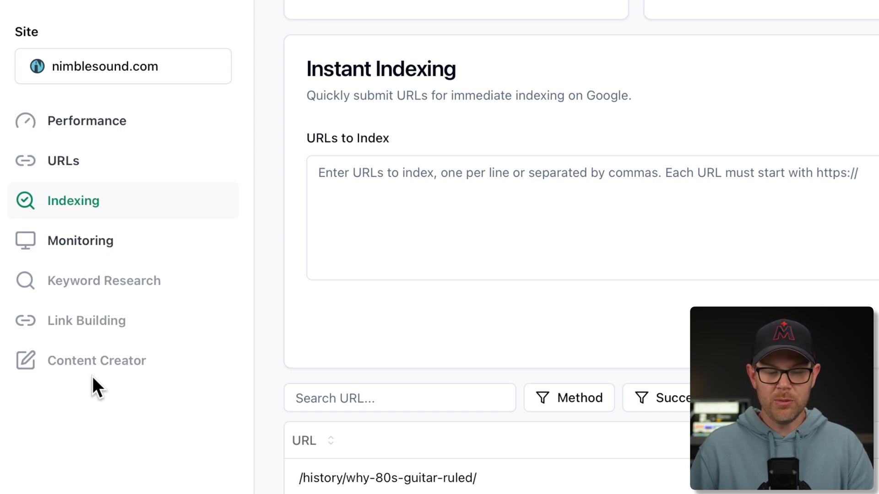
{"action": "mouse_move", "coordinate": [107, 383]}
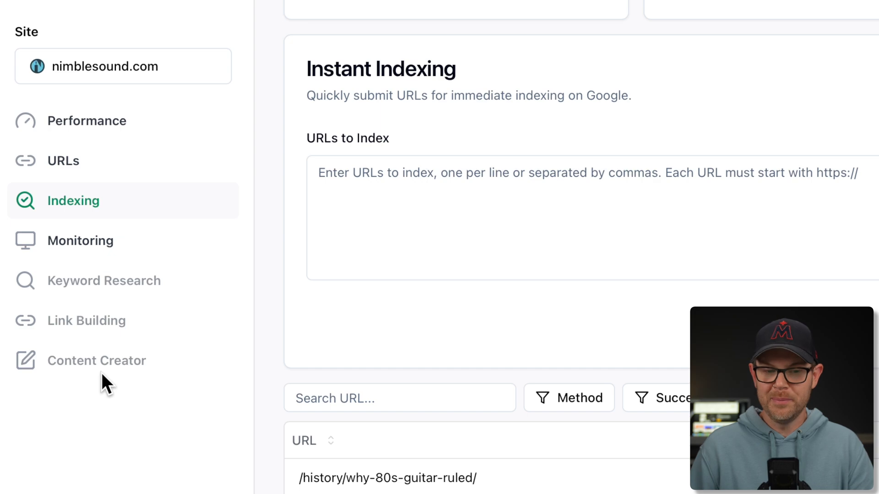
{"action": "mouse_move", "coordinate": [83, 319]}
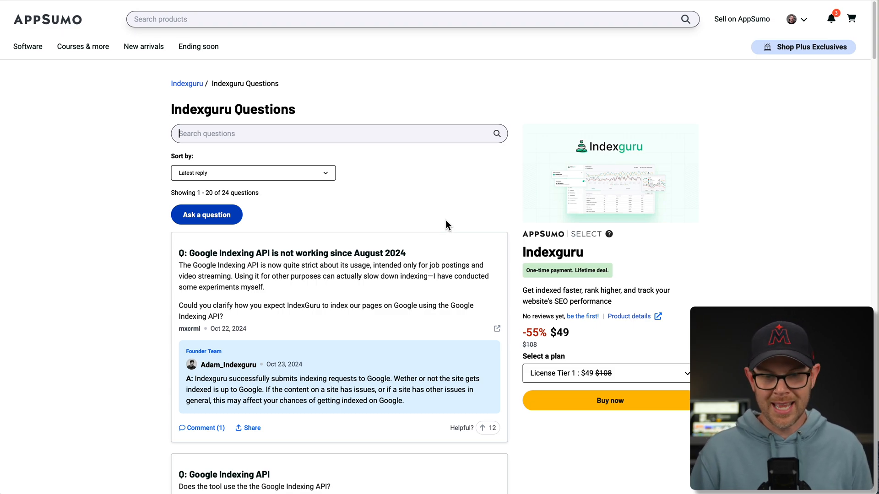
Scroll through the Questions page to read founder answers on the Google Indexing API.
{"action": "scroll", "scroll_direction": "down", "scroll_amount": 3}
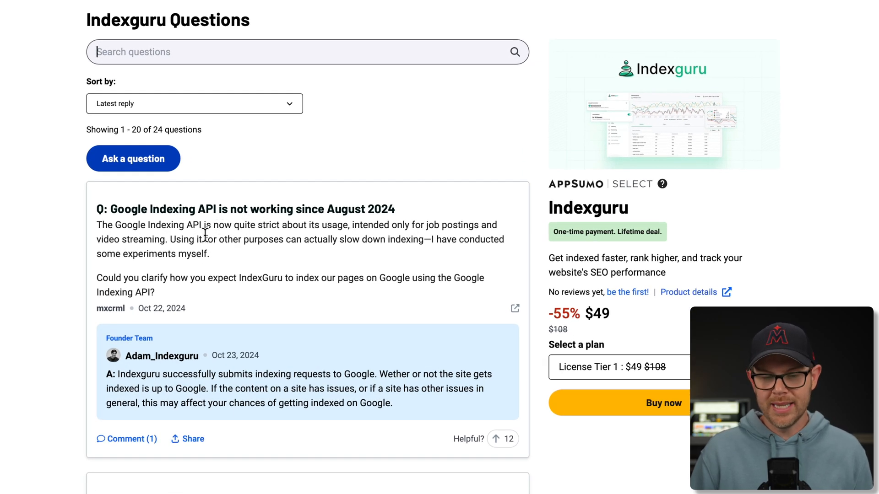
{"action": "mouse_move", "coordinate": [394, 269]}
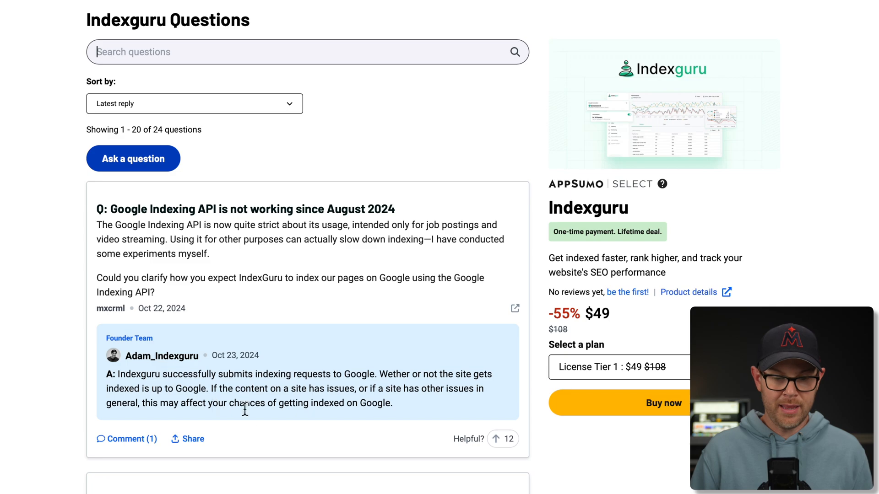
{"action": "scroll", "scroll_direction": "down", "scroll_amount": 3}
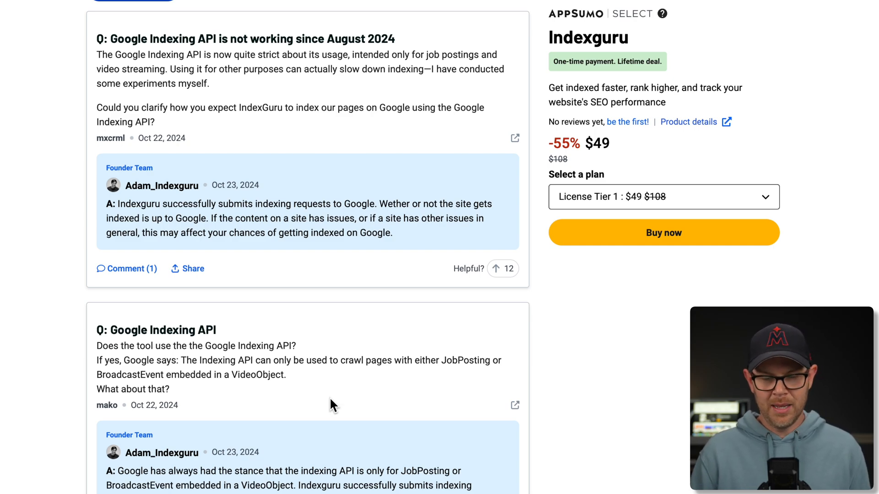
{"action": "mouse_move", "coordinate": [98, 59]}
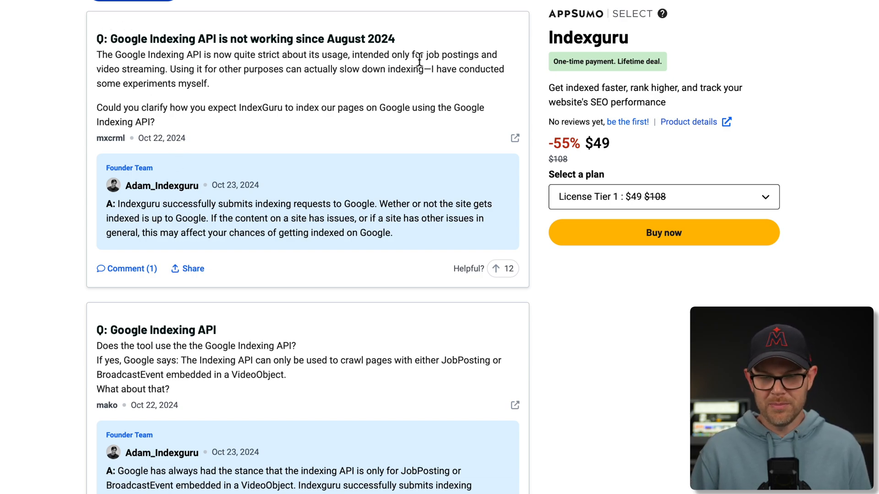
{"action": "mouse_move", "coordinate": [255, 100]}
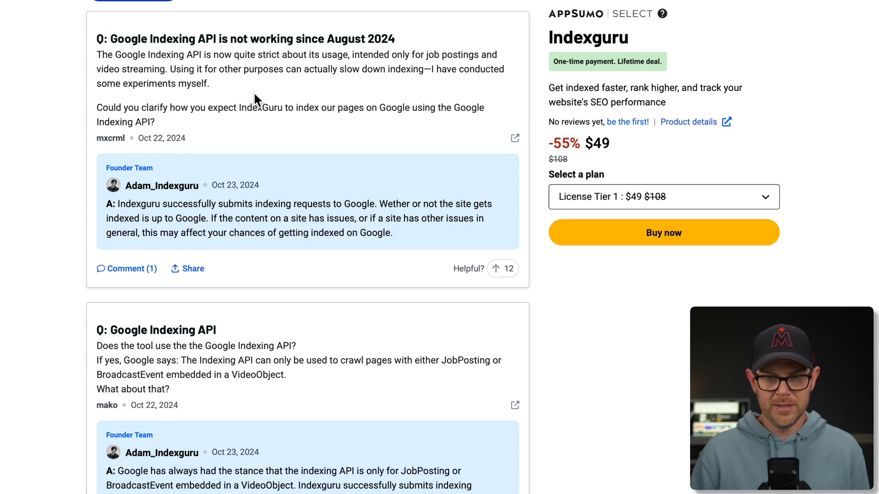
{"action": "scroll", "scroll_direction": "down", "scroll_amount": 3}
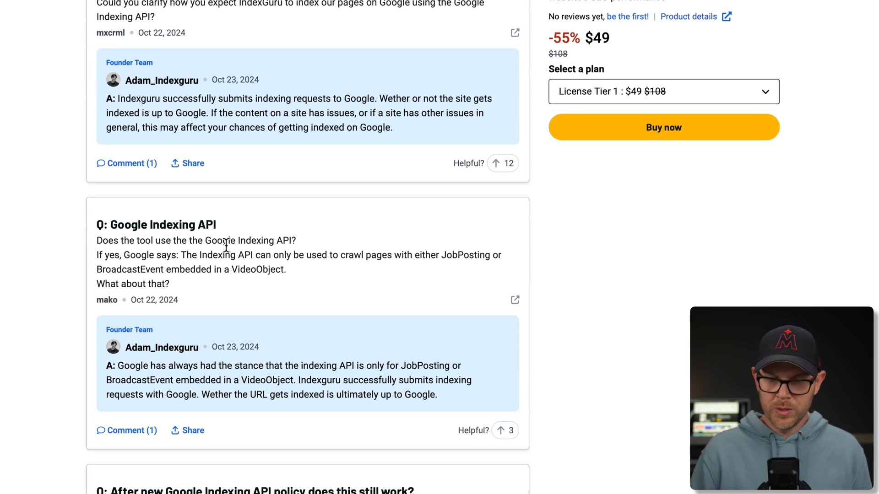
{"action": "mouse_move", "coordinate": [227, 275]}
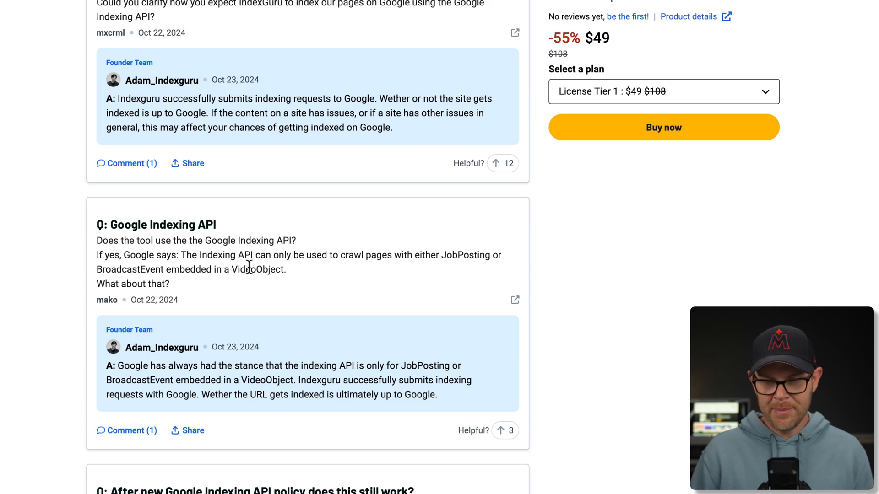
{"action": "mouse_move", "coordinate": [404, 285]}
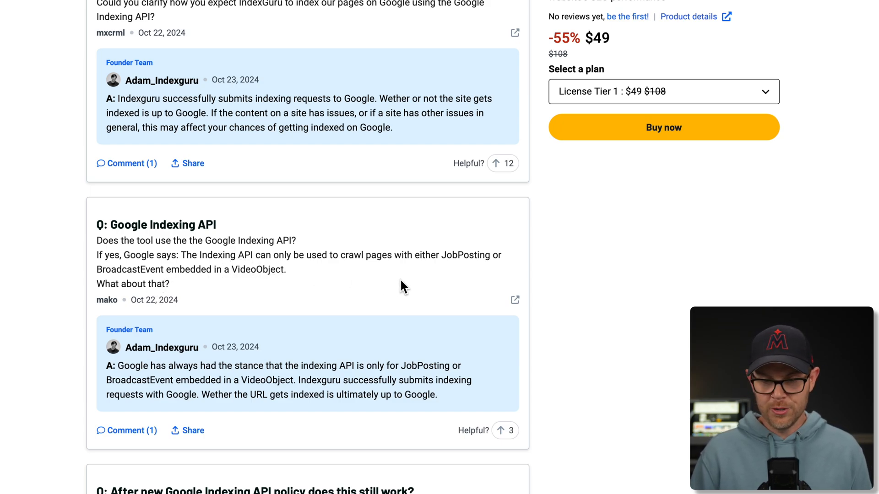
{"action": "mouse_move", "coordinate": [383, 293]}
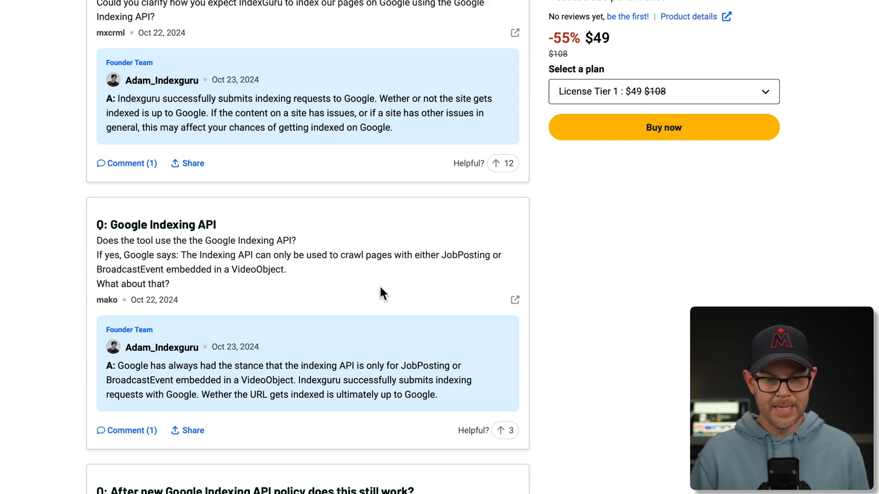
{"action": "mouse_move", "coordinate": [297, 390]}
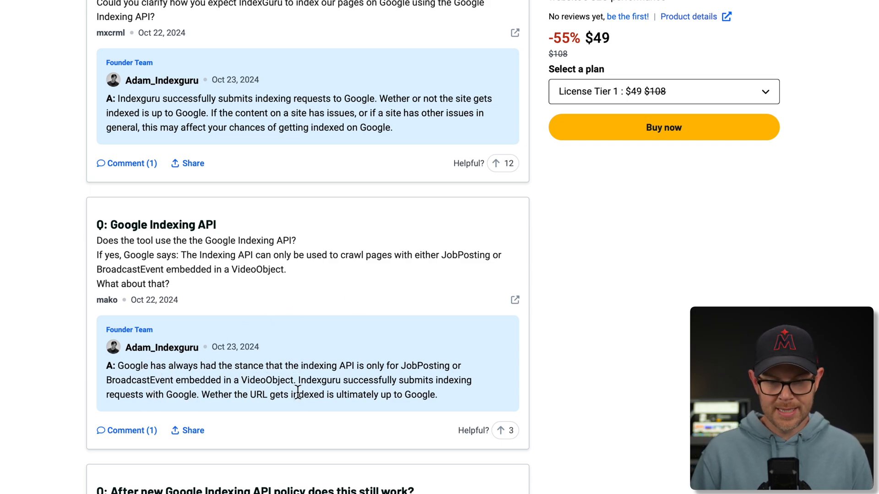
{"action": "mouse_move", "coordinate": [305, 421]}
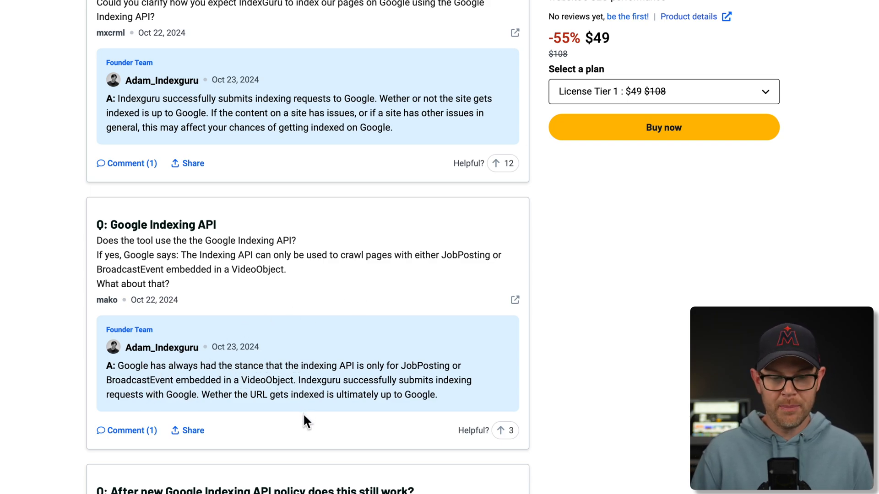
{"action": "scroll", "scroll_direction": "down", "scroll_amount": 3}
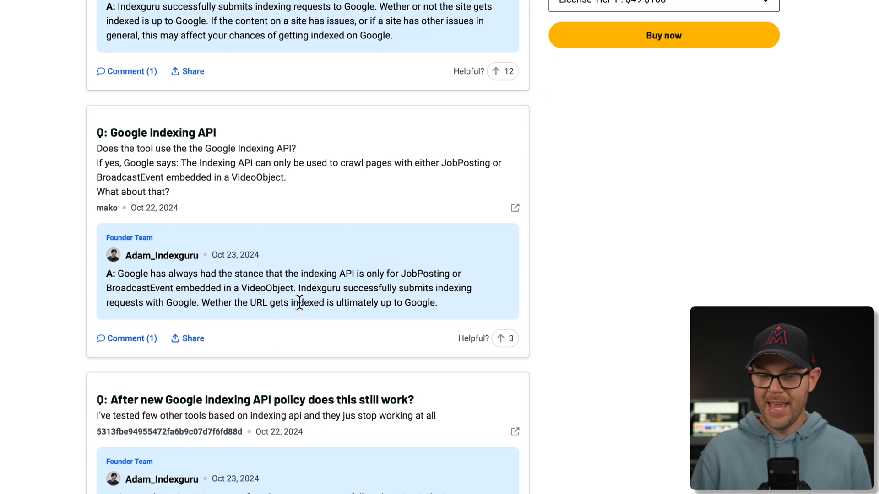
{"action": "mouse_move", "coordinate": [307, 352]}
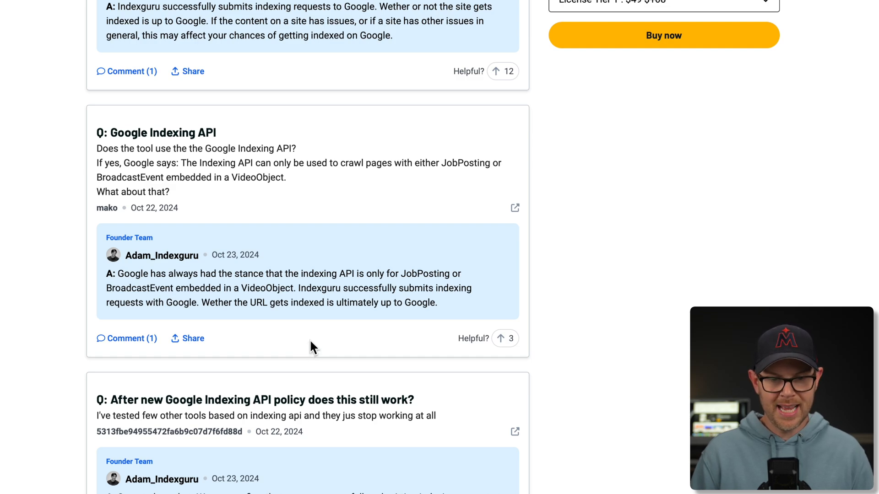
{"action": "mouse_move", "coordinate": [291, 330]}
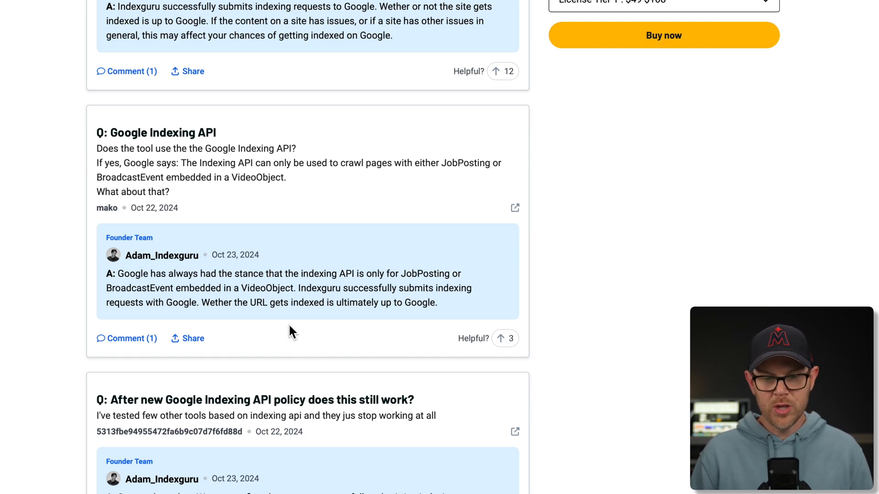
{"action": "mouse_move", "coordinate": [280, 326]}
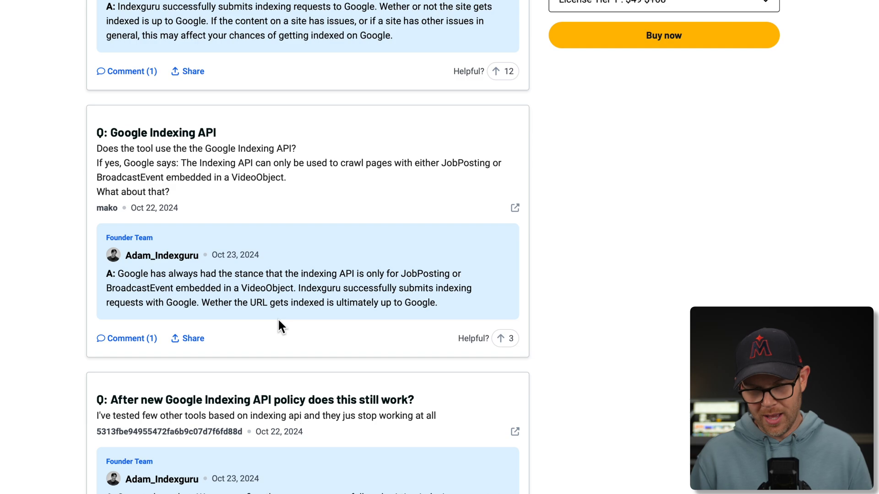
{"action": "scroll", "scroll_direction": "down", "scroll_amount": 3}
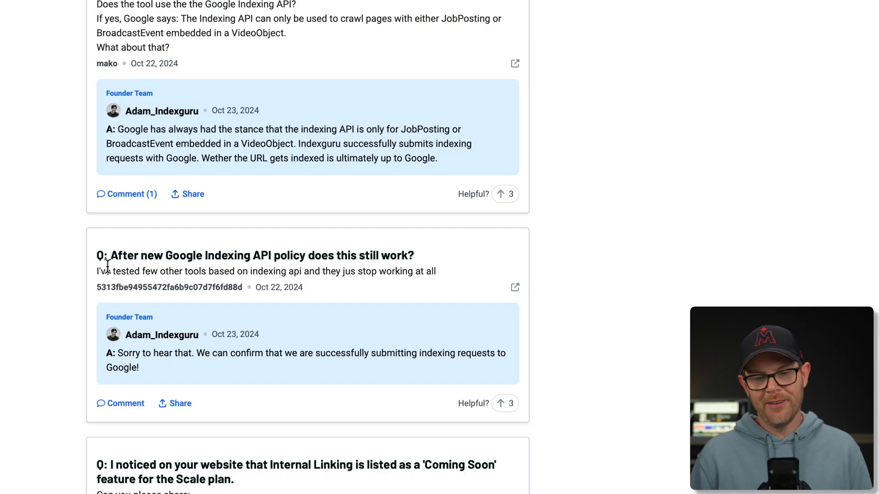
{"action": "mouse_move", "coordinate": [460, 297]}
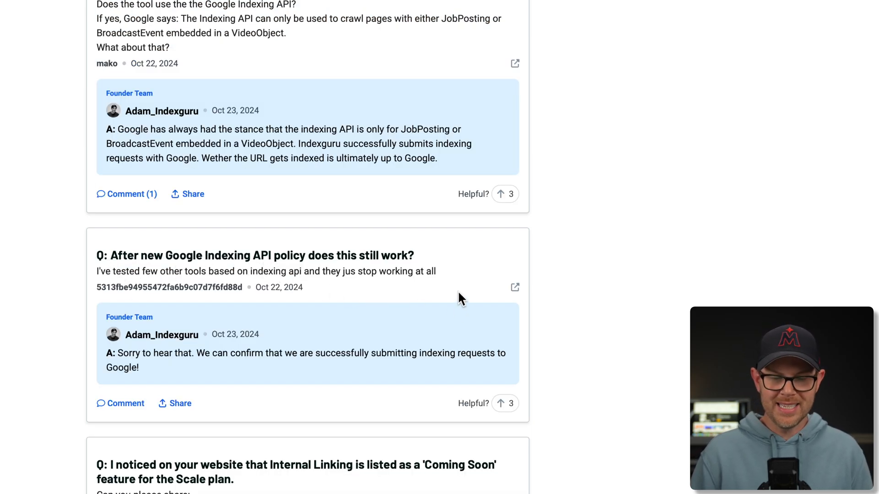
{"action": "mouse_move", "coordinate": [204, 374]}
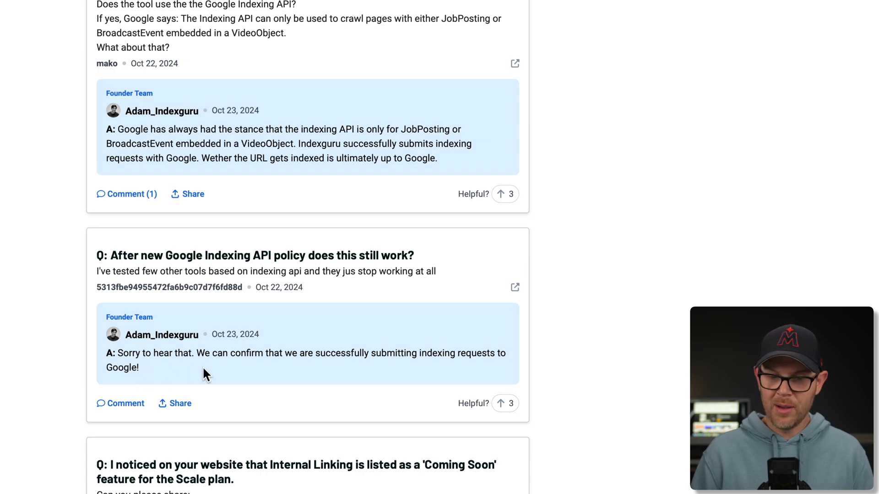
{"action": "mouse_move", "coordinate": [333, 375]}
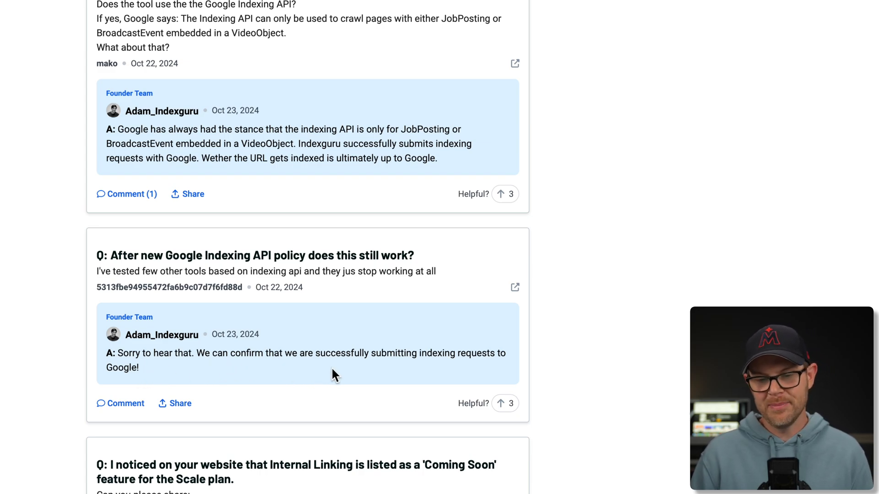
{"action": "scroll", "scroll_direction": "up", "scroll_amount": 3}
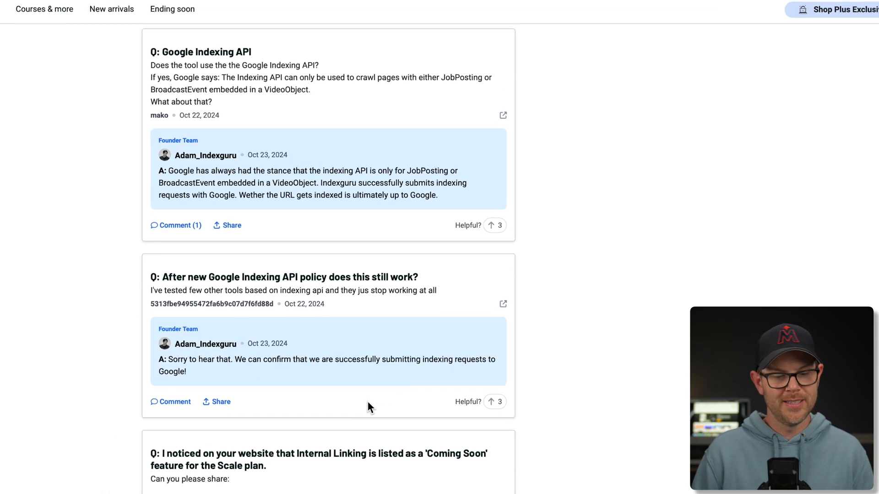
{"action": "scroll", "scroll_direction": "down", "scroll_amount": 3}
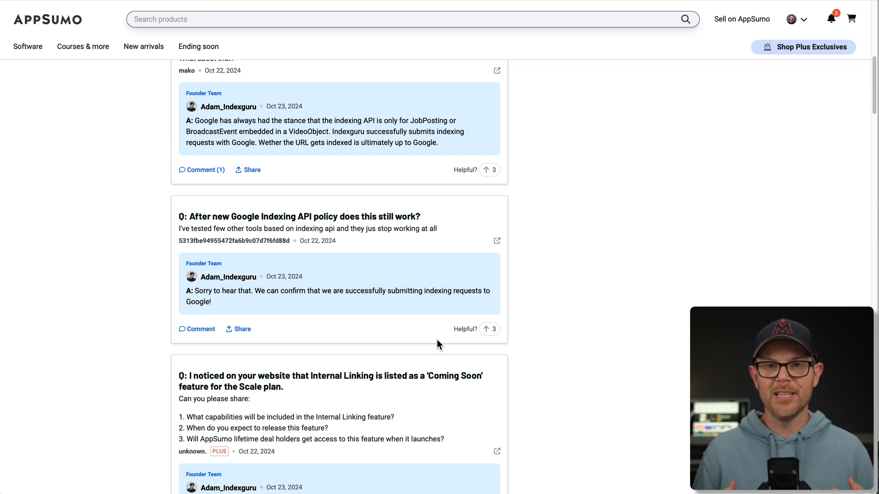